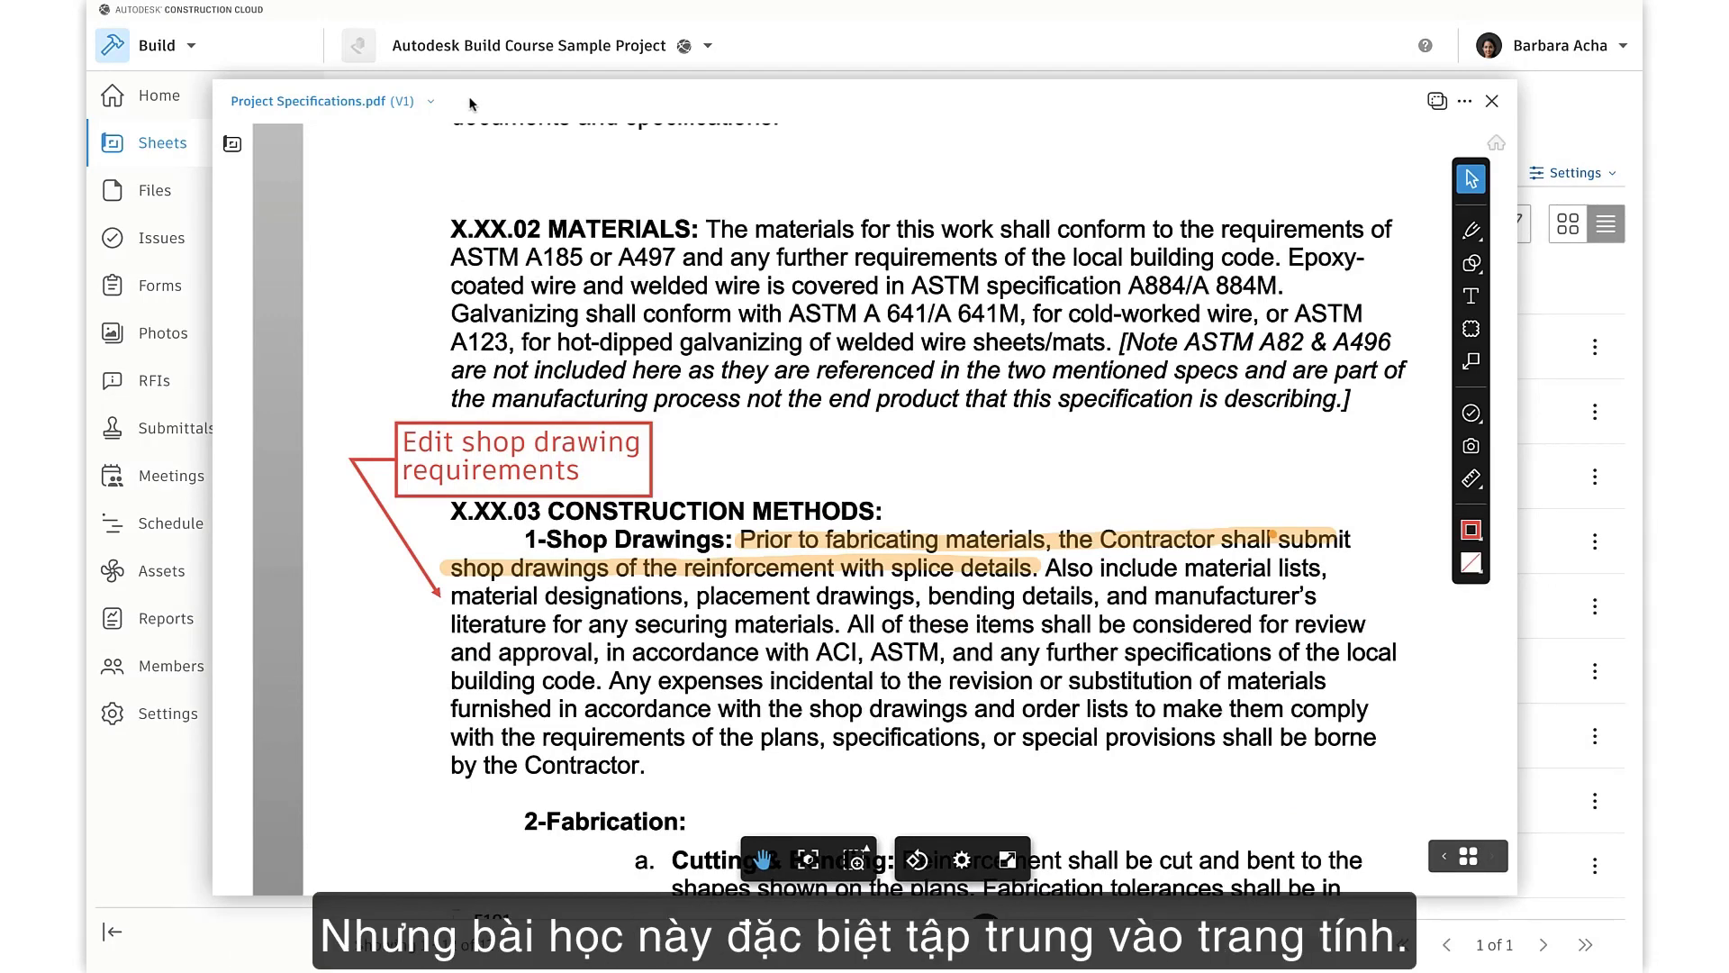
# Leave the example sheet and open sheet A101, the first-floor office plan.
pyautogui.click(1492, 100)
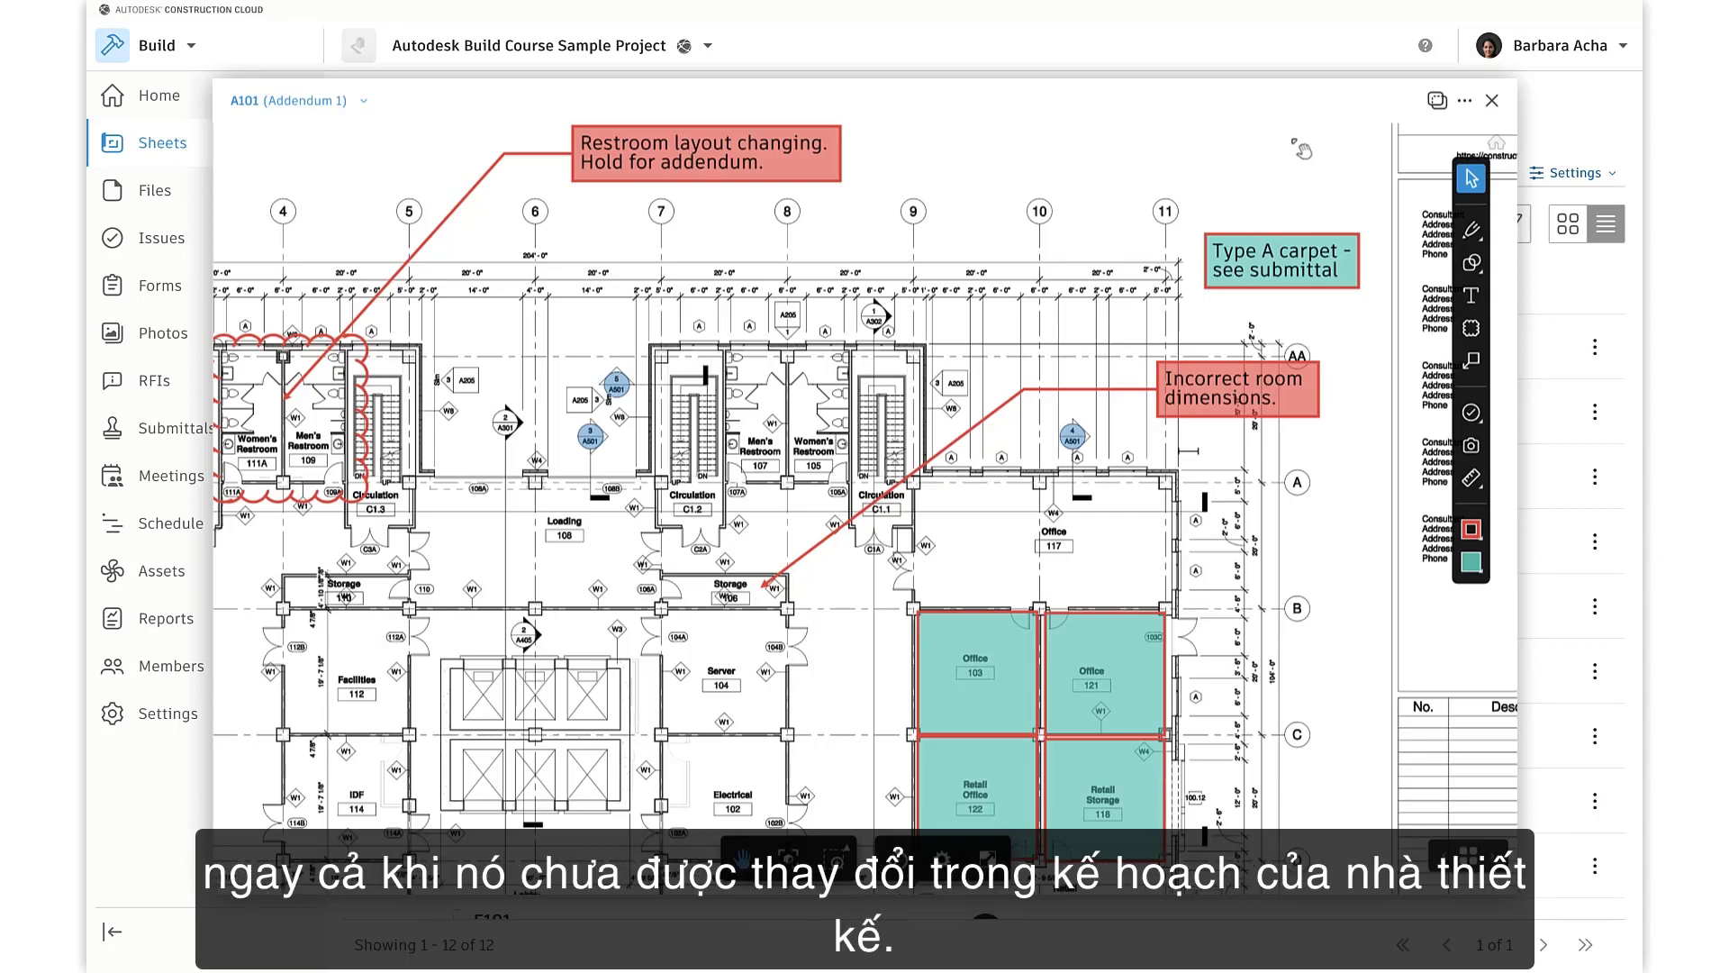
pyautogui.click(1491, 101)
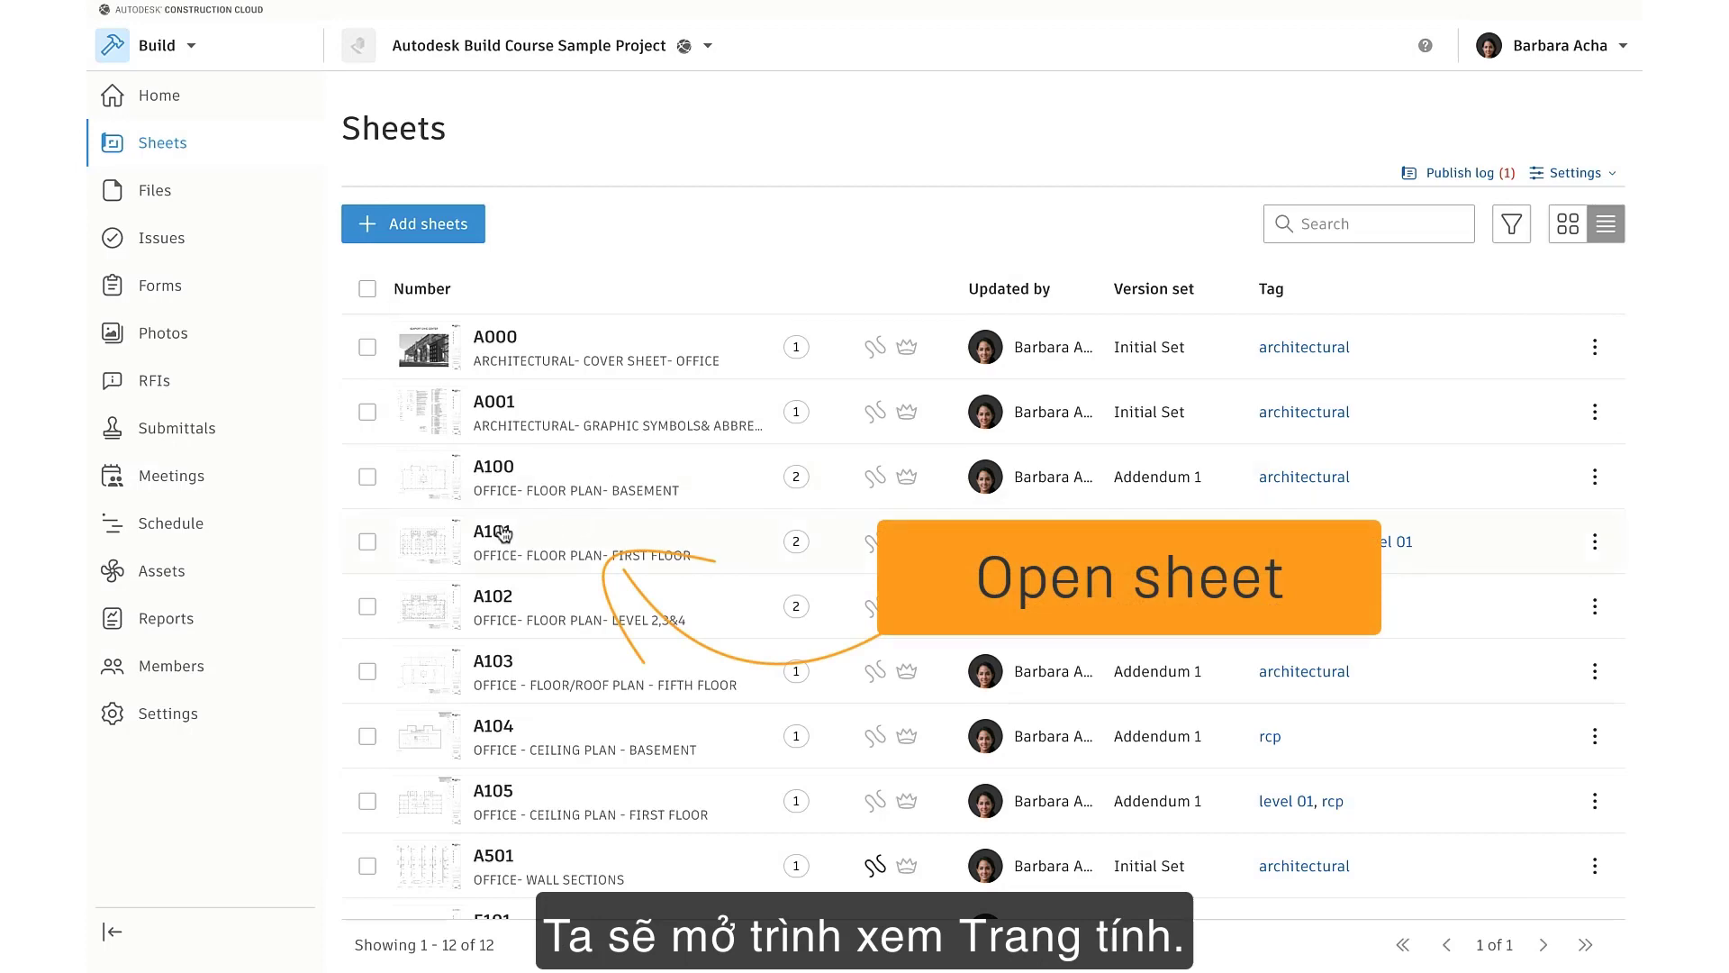
pyautogui.moveTo(446, 543)
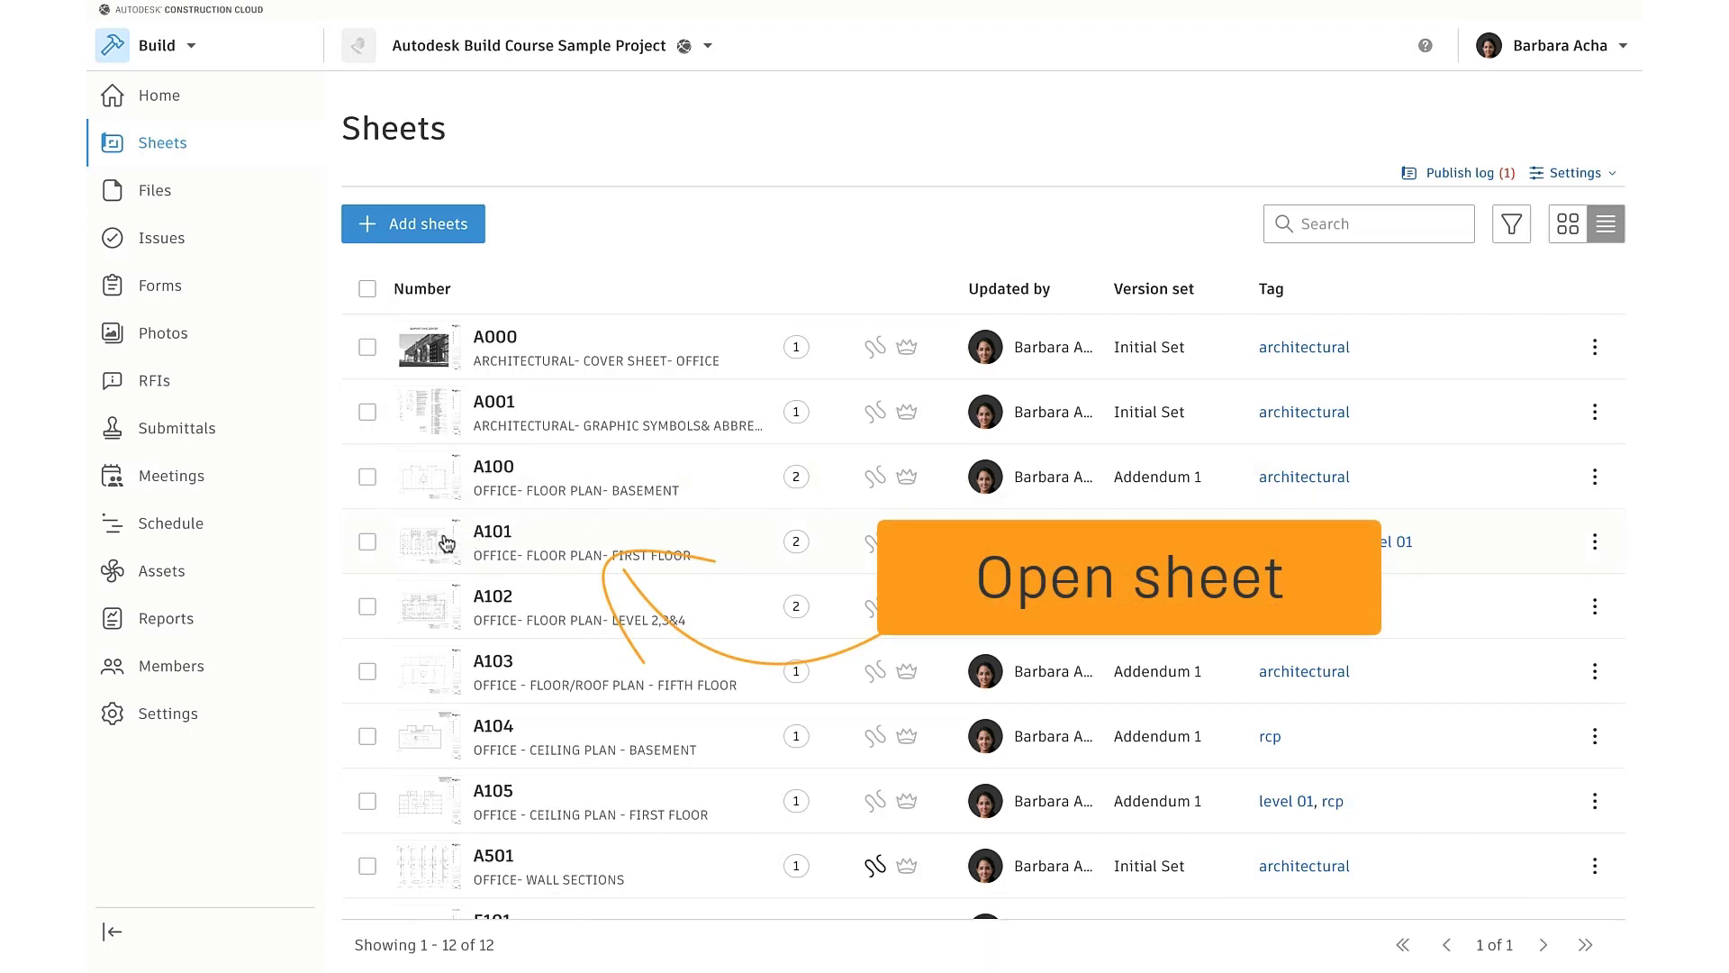
pyautogui.click(493, 529)
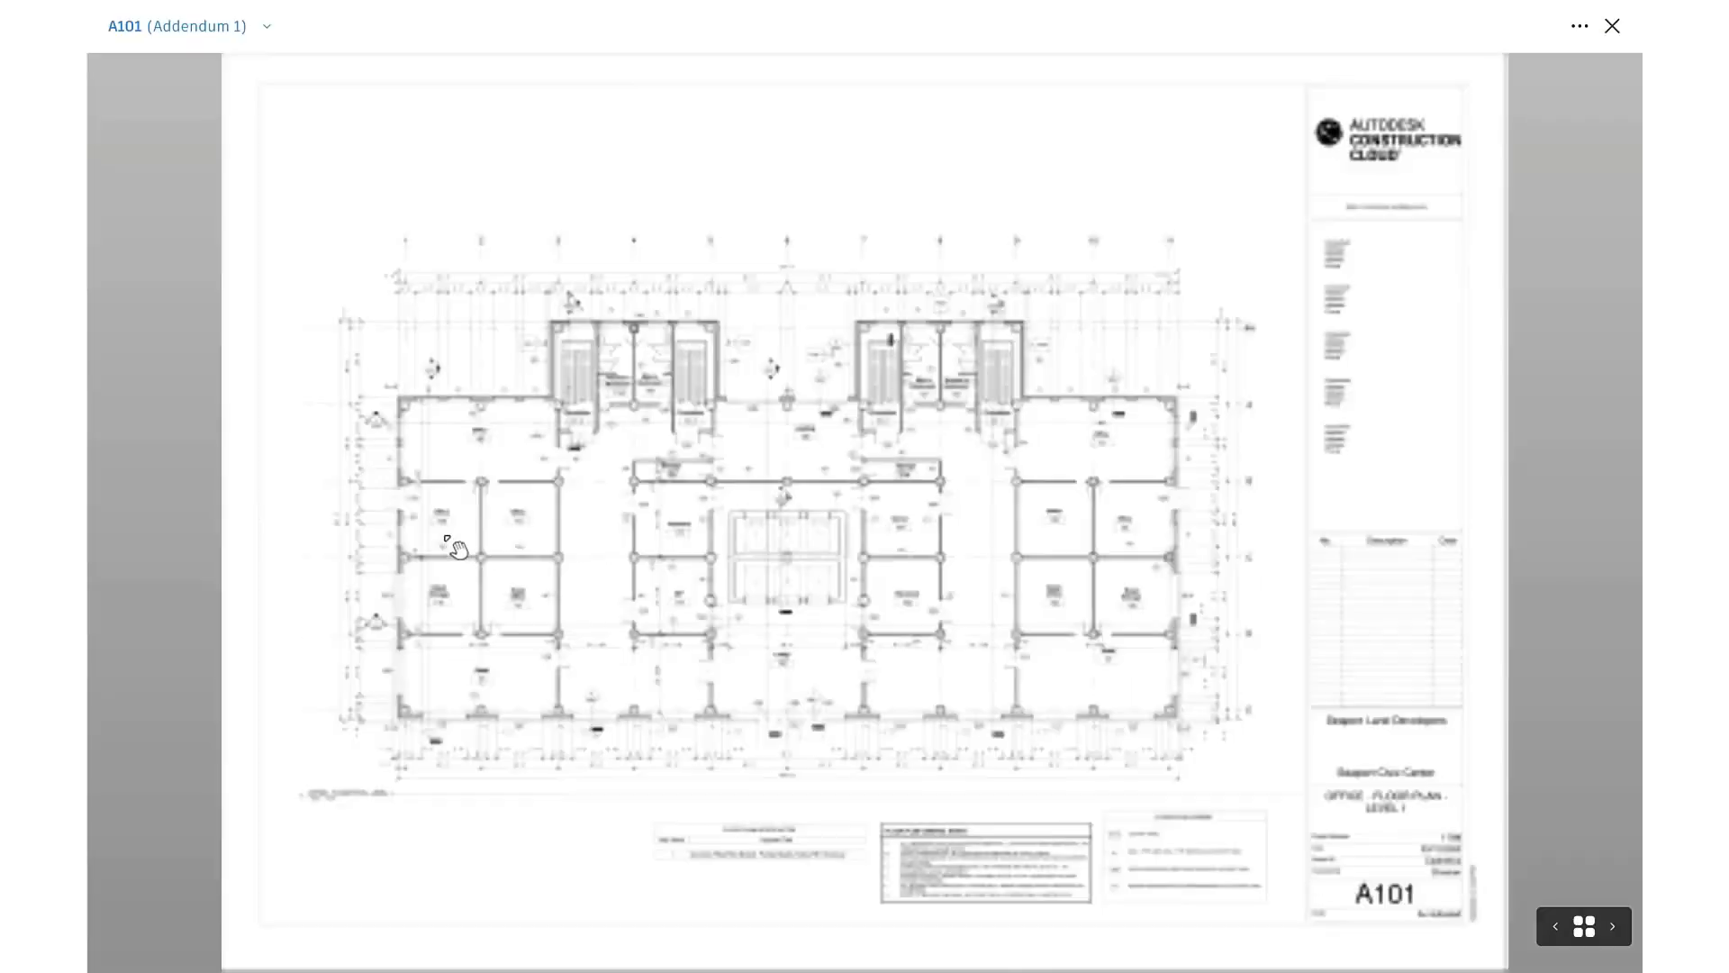
pyautogui.click(1544, 25)
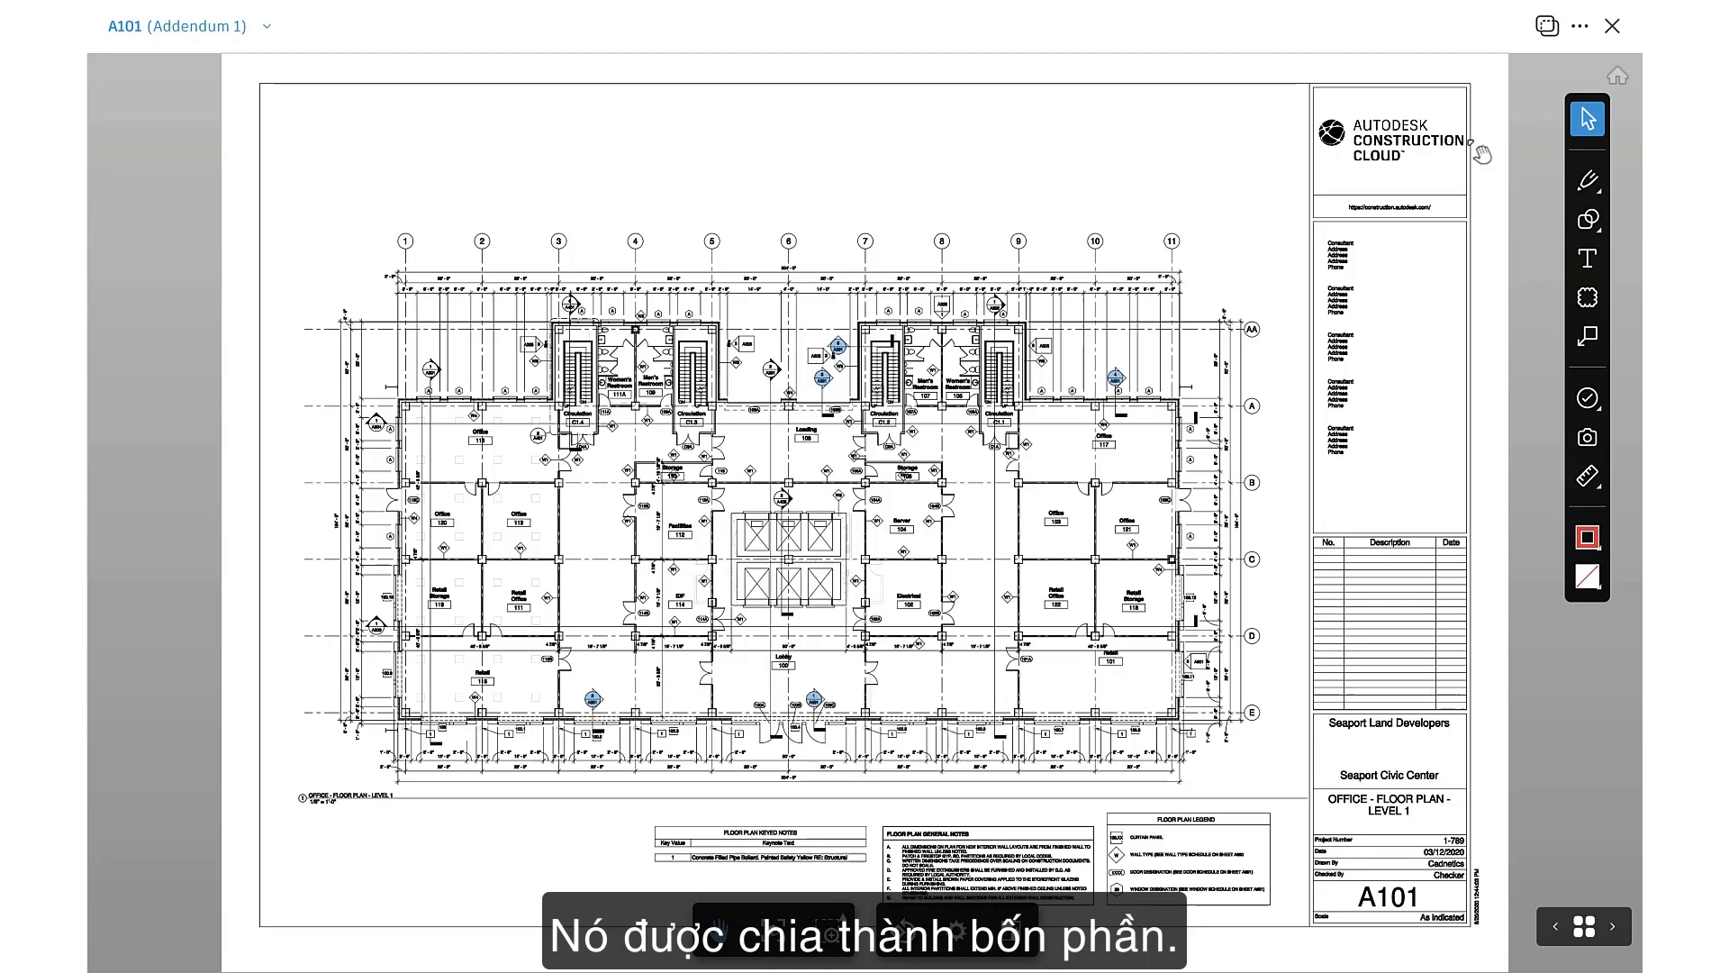
pyautogui.moveTo(1585, 119)
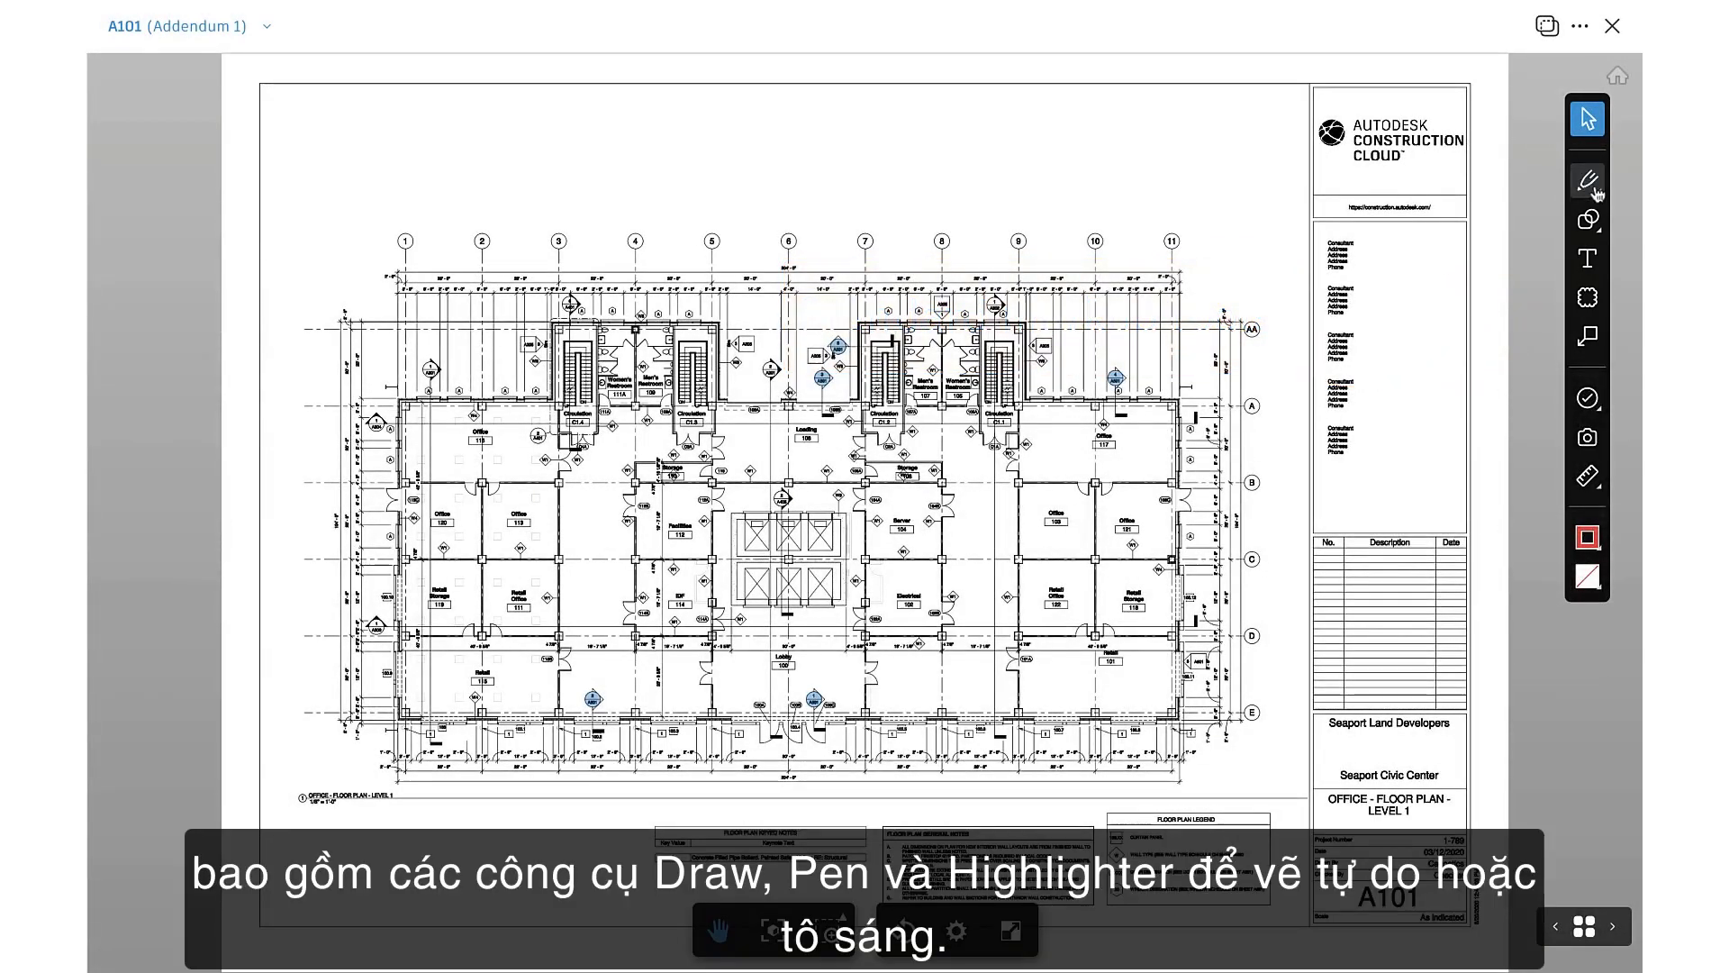
pyautogui.click(1585, 181)
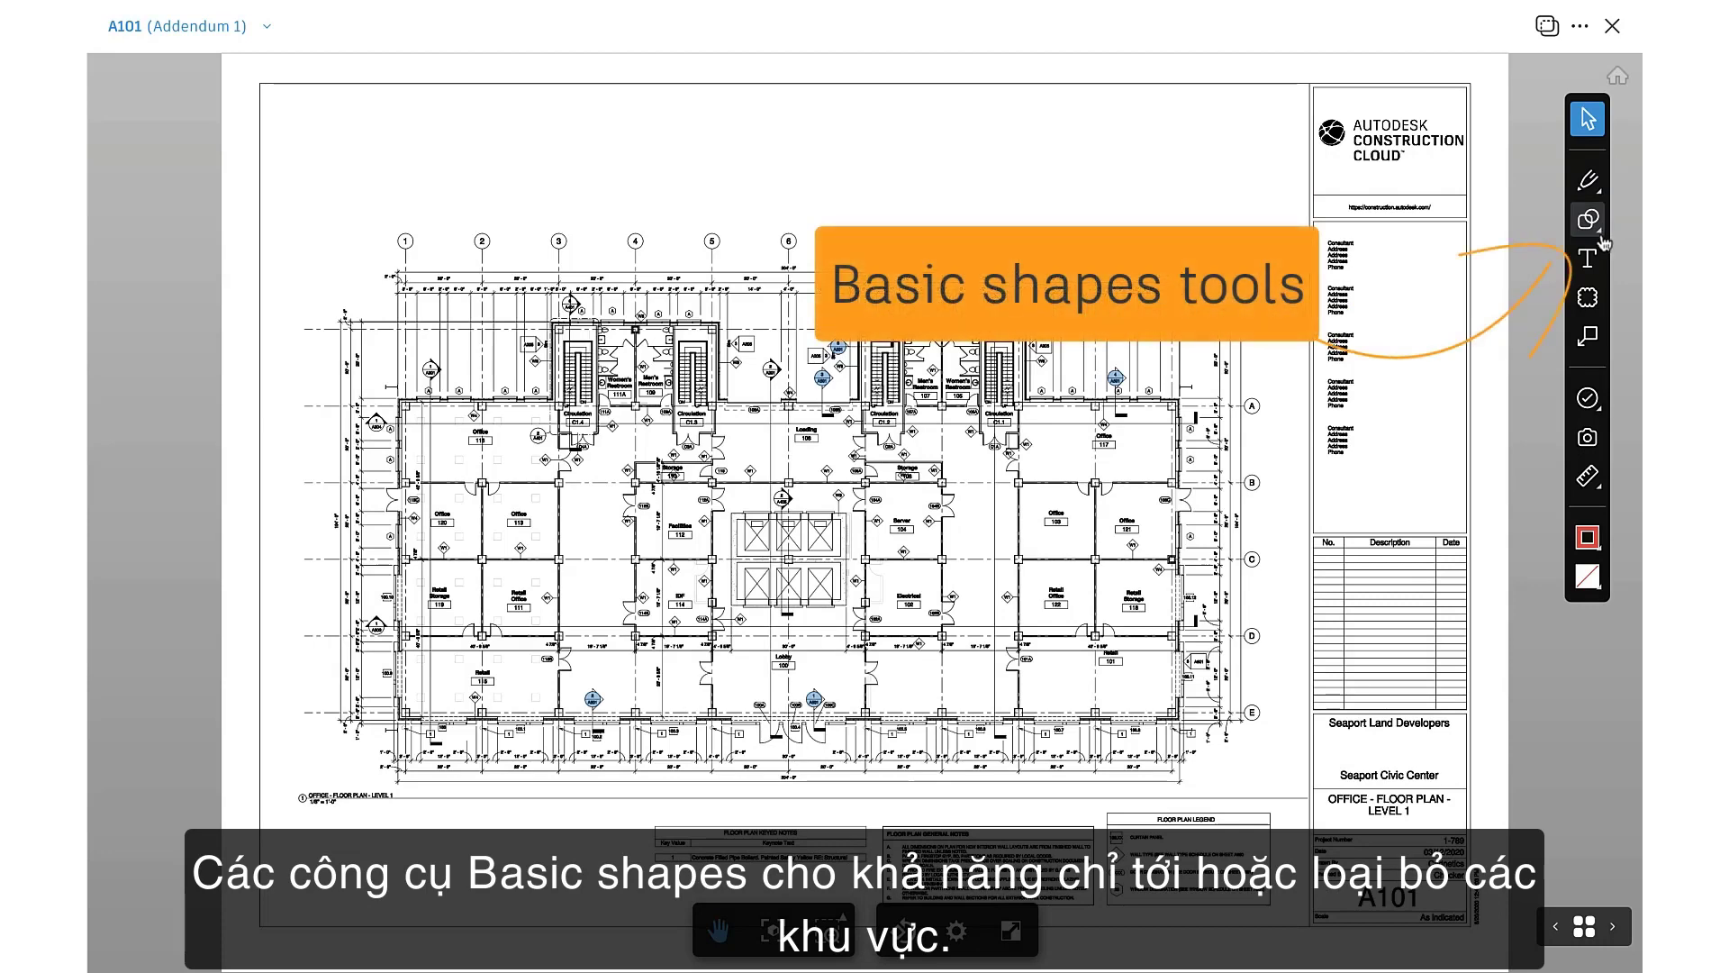
pyautogui.click(1586, 218)
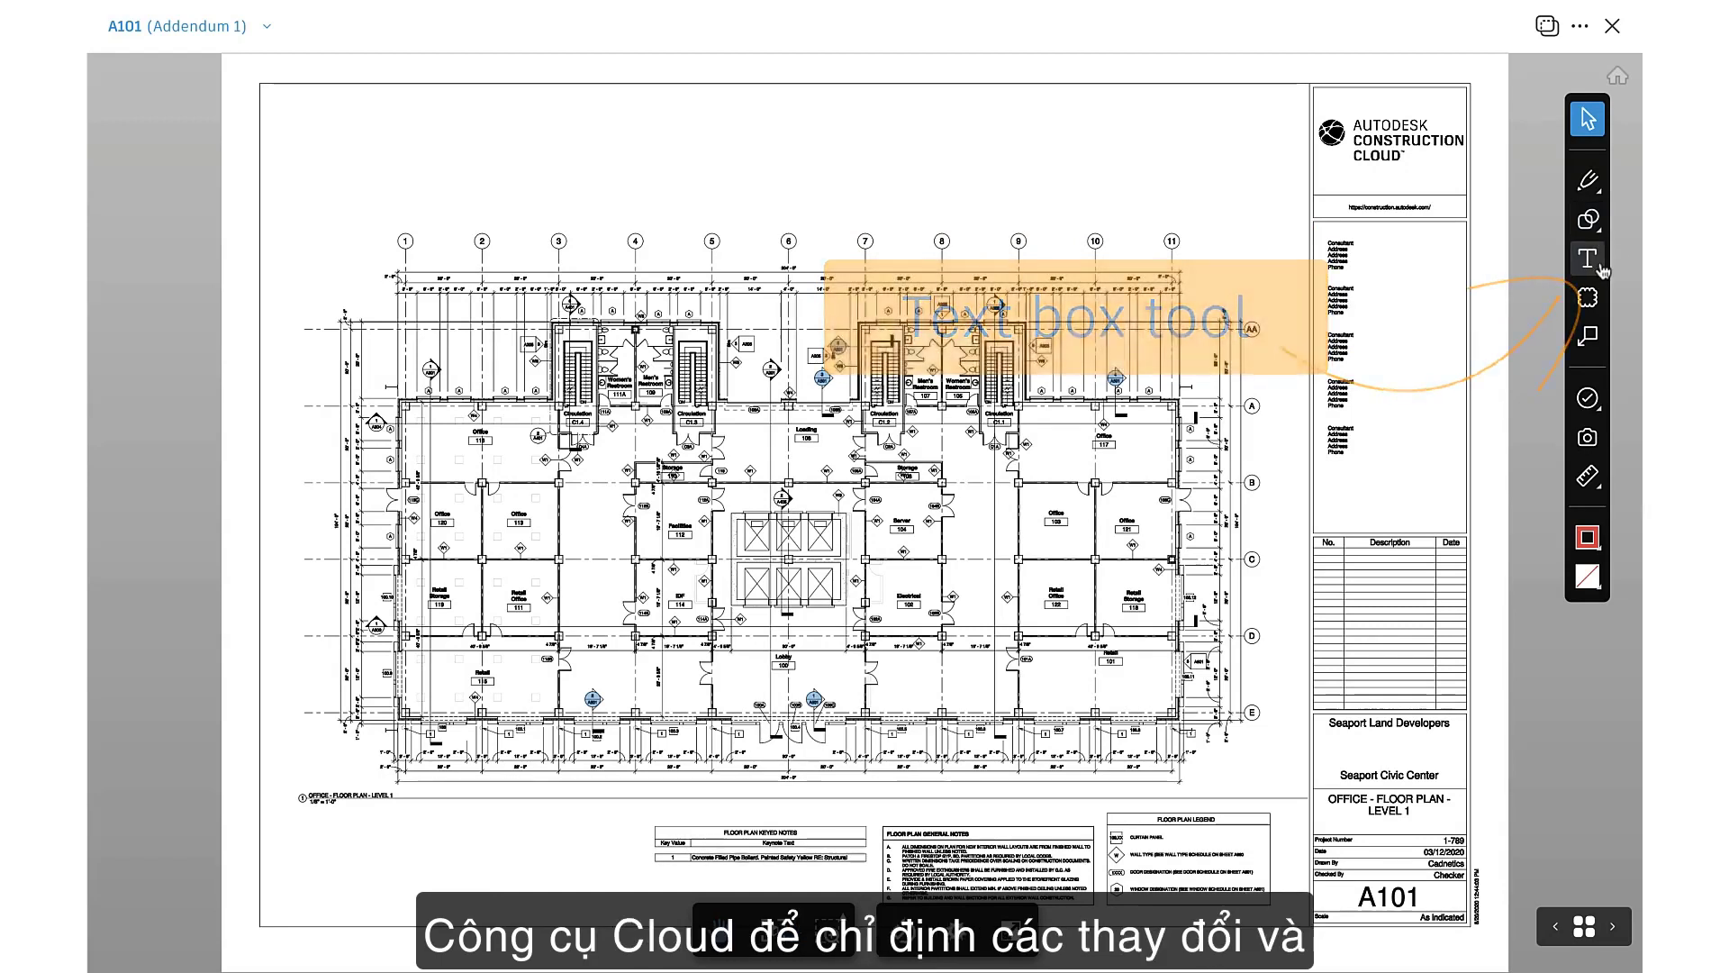
pyautogui.moveTo(1587, 299)
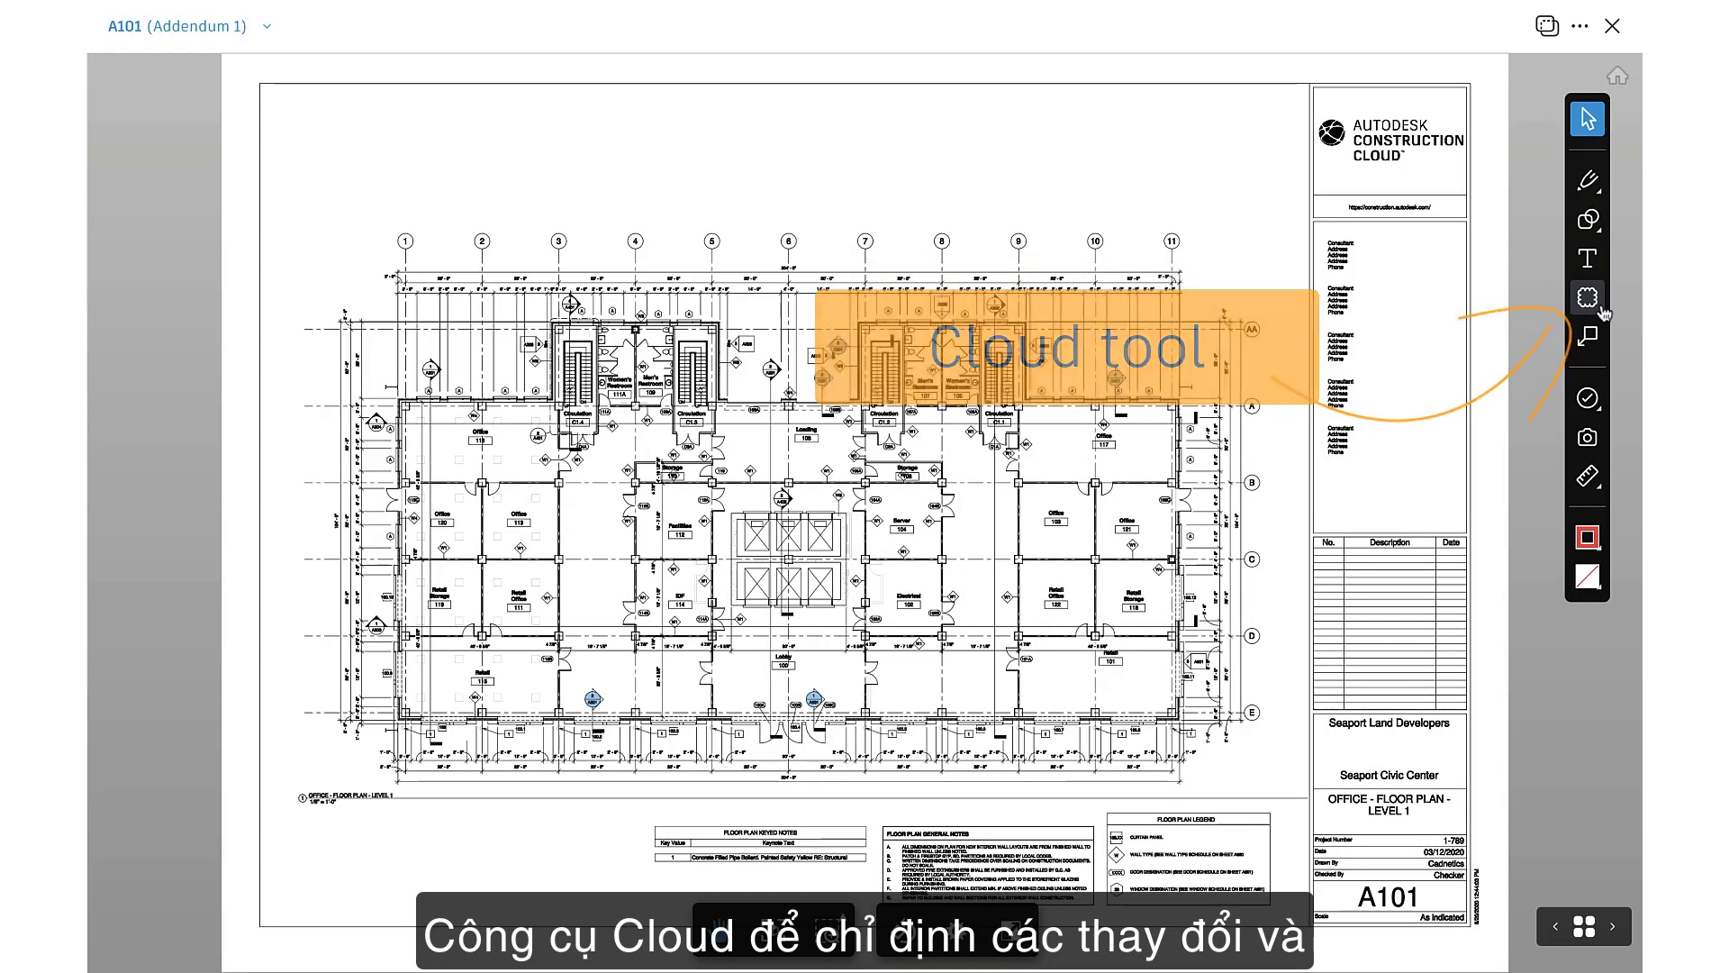
pyautogui.moveTo(1585, 339)
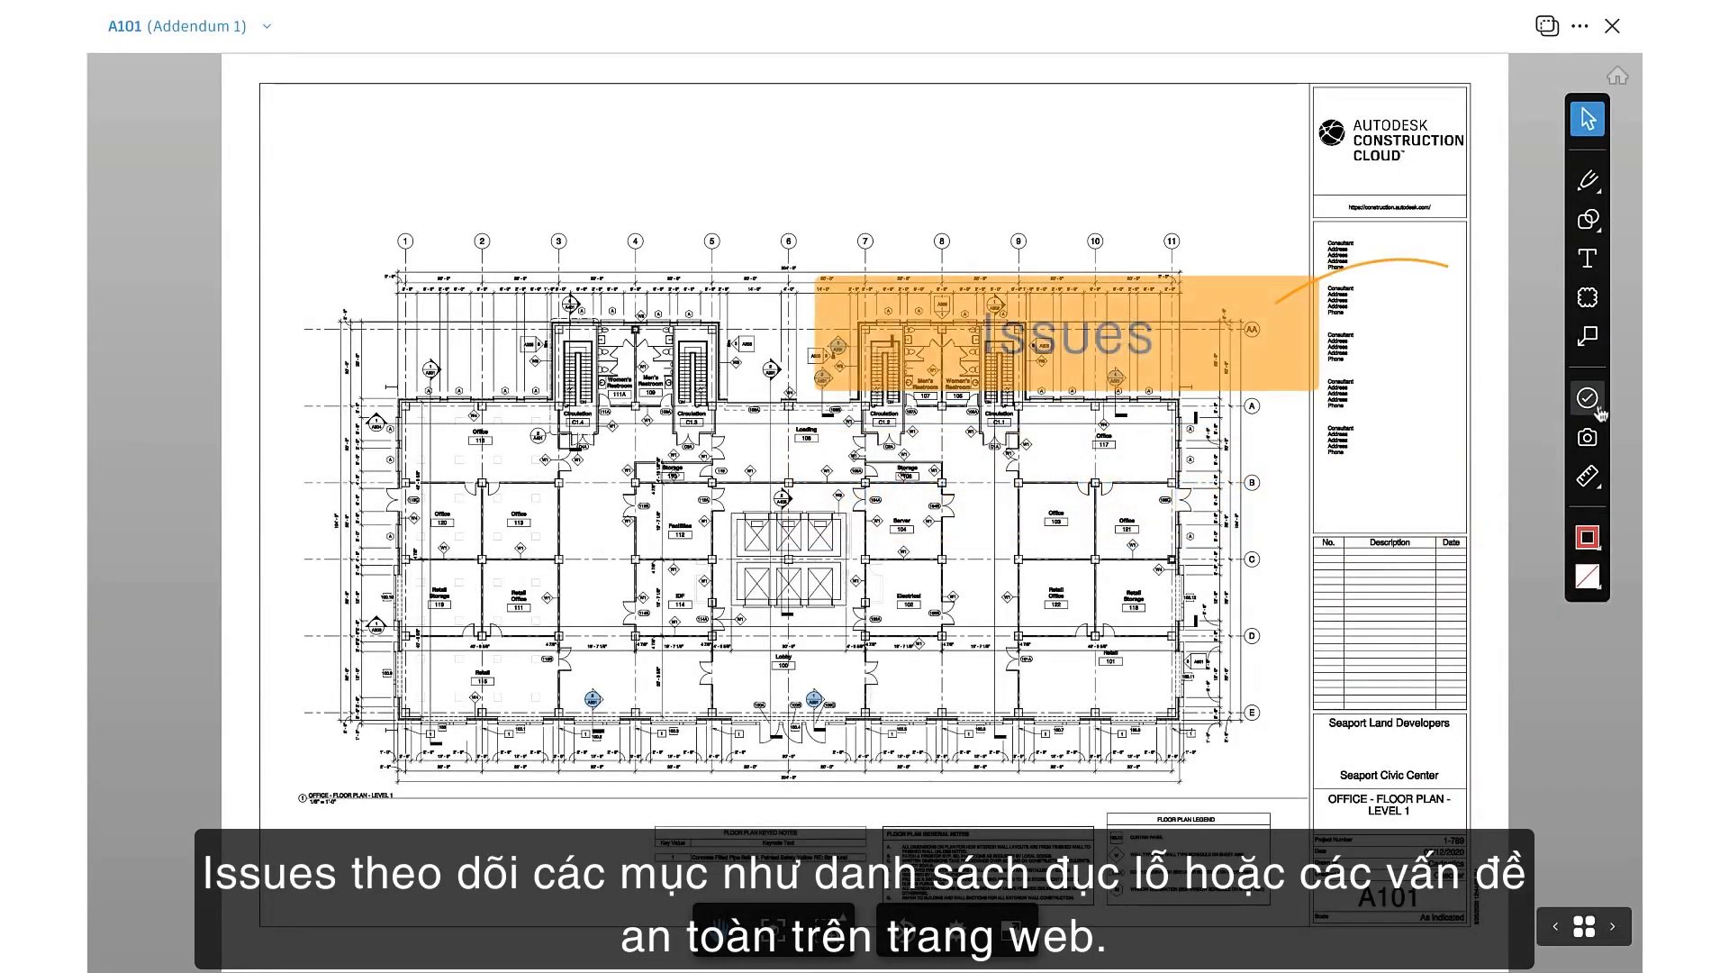
pyautogui.click(1585, 396)
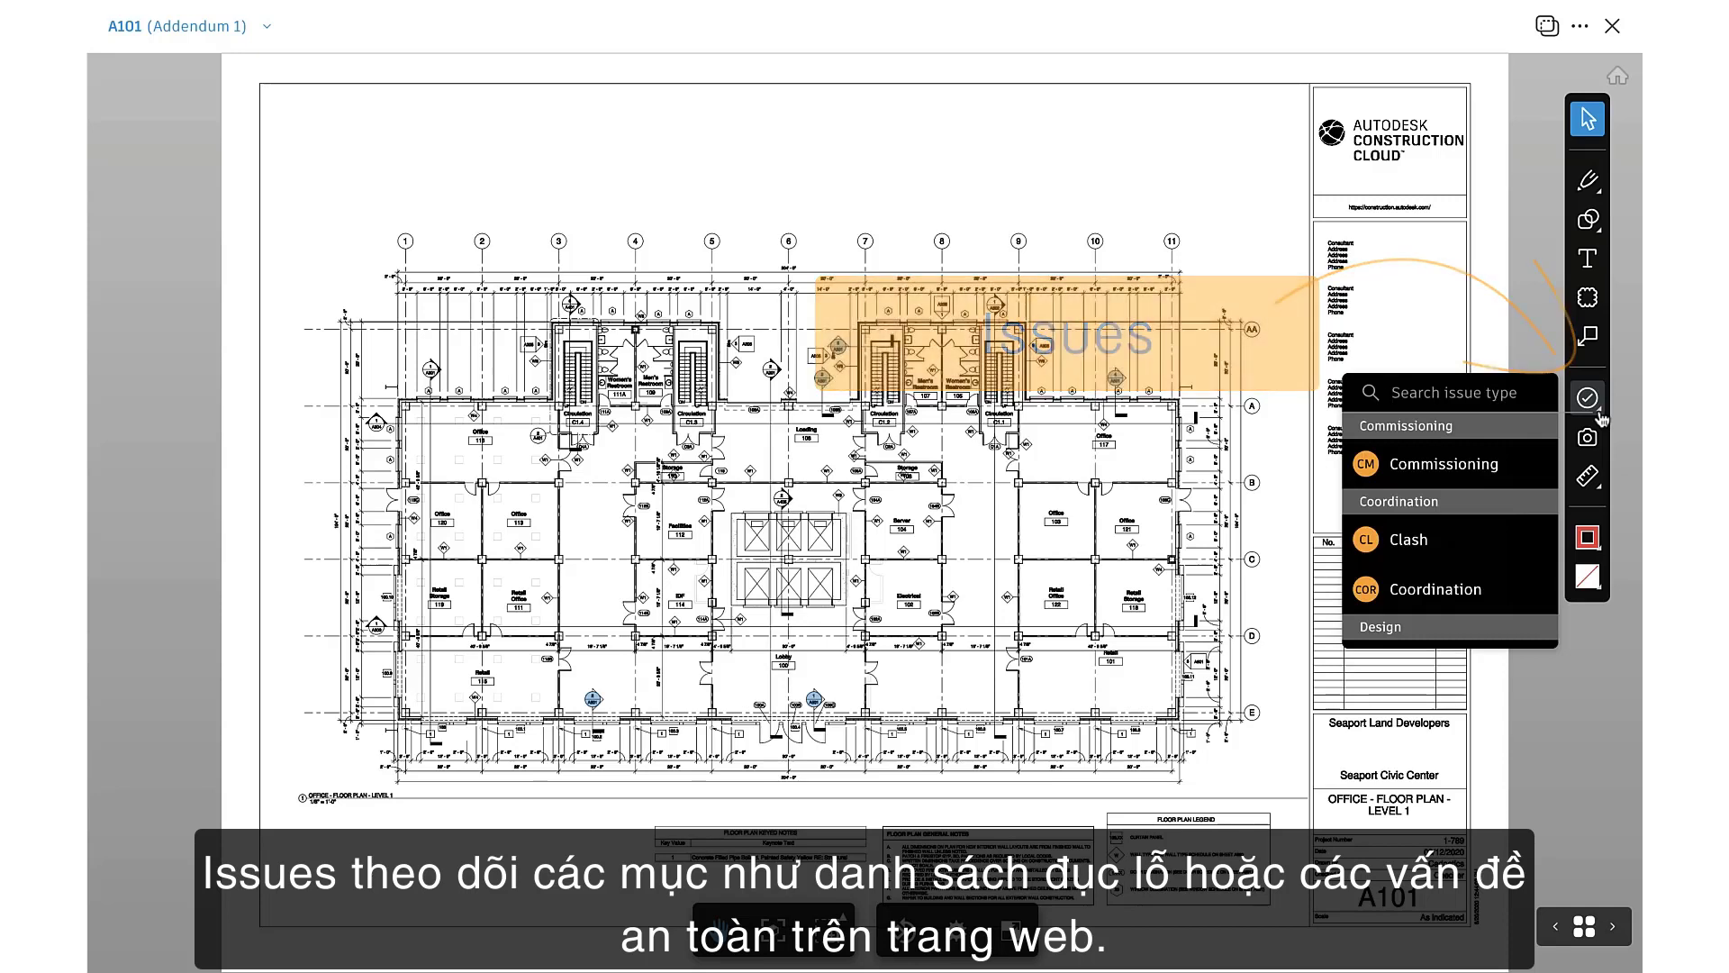
pyautogui.click(1587, 436)
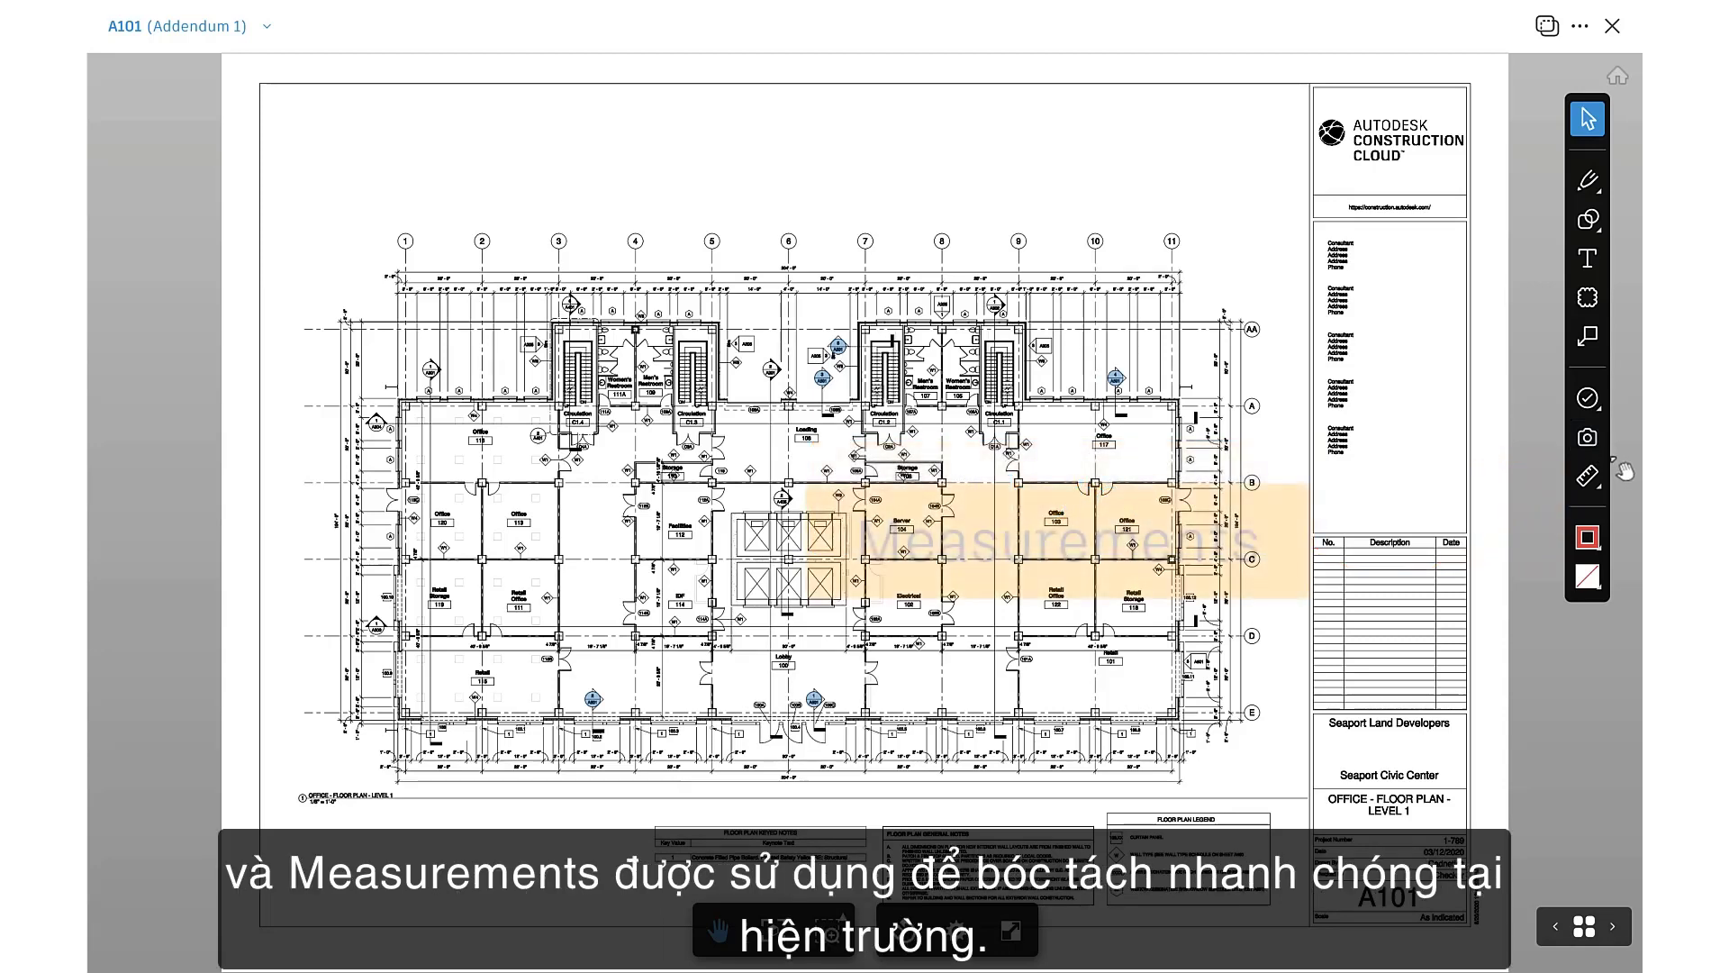
pyautogui.click(1585, 476)
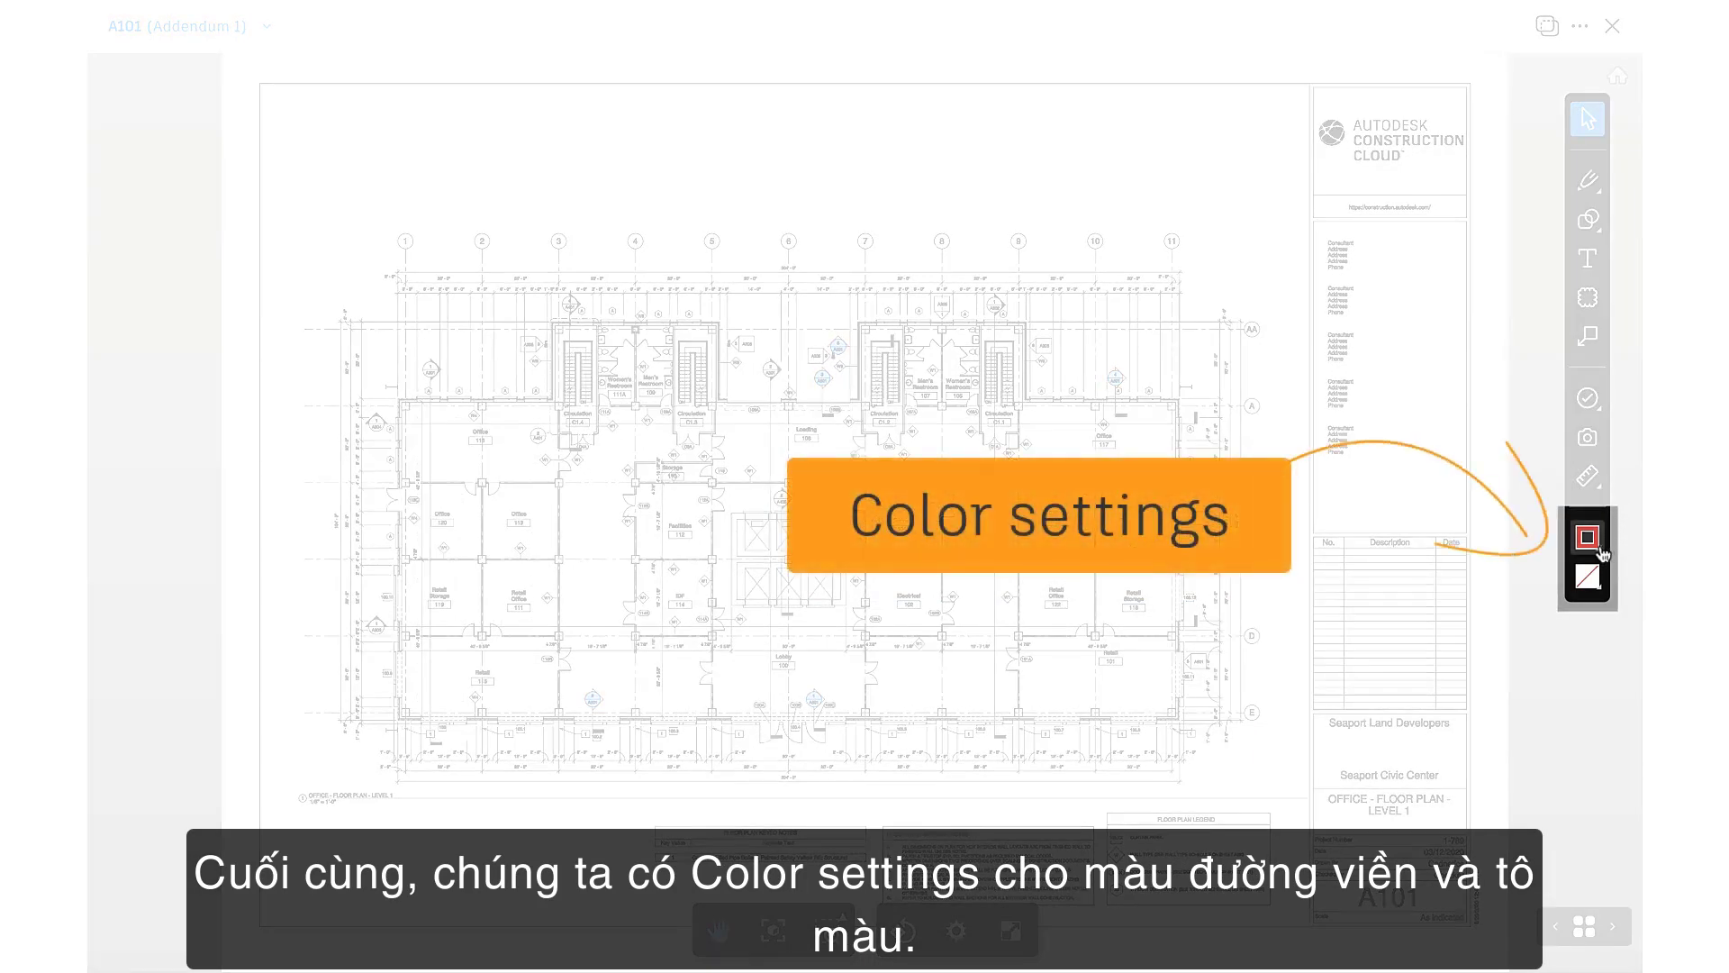
pyautogui.click(1587, 539)
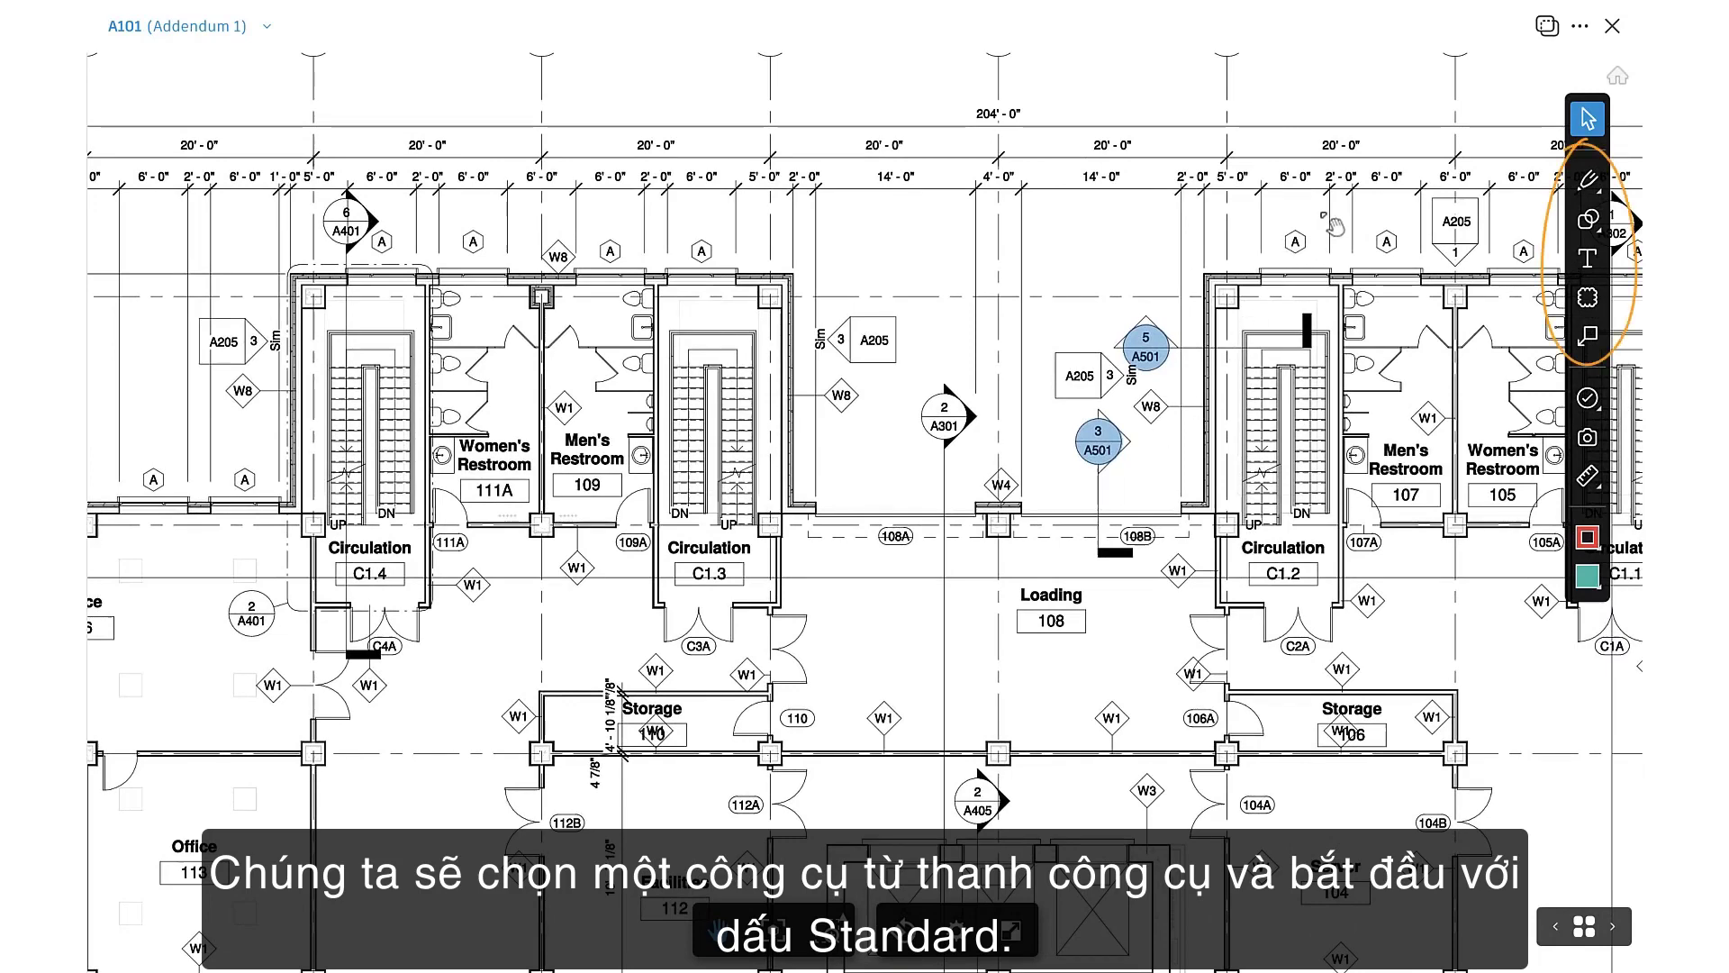
# Zoom into the restrooms and draw a red revision cloud around Men's Restroom 109.
pyautogui.scroll(-3)
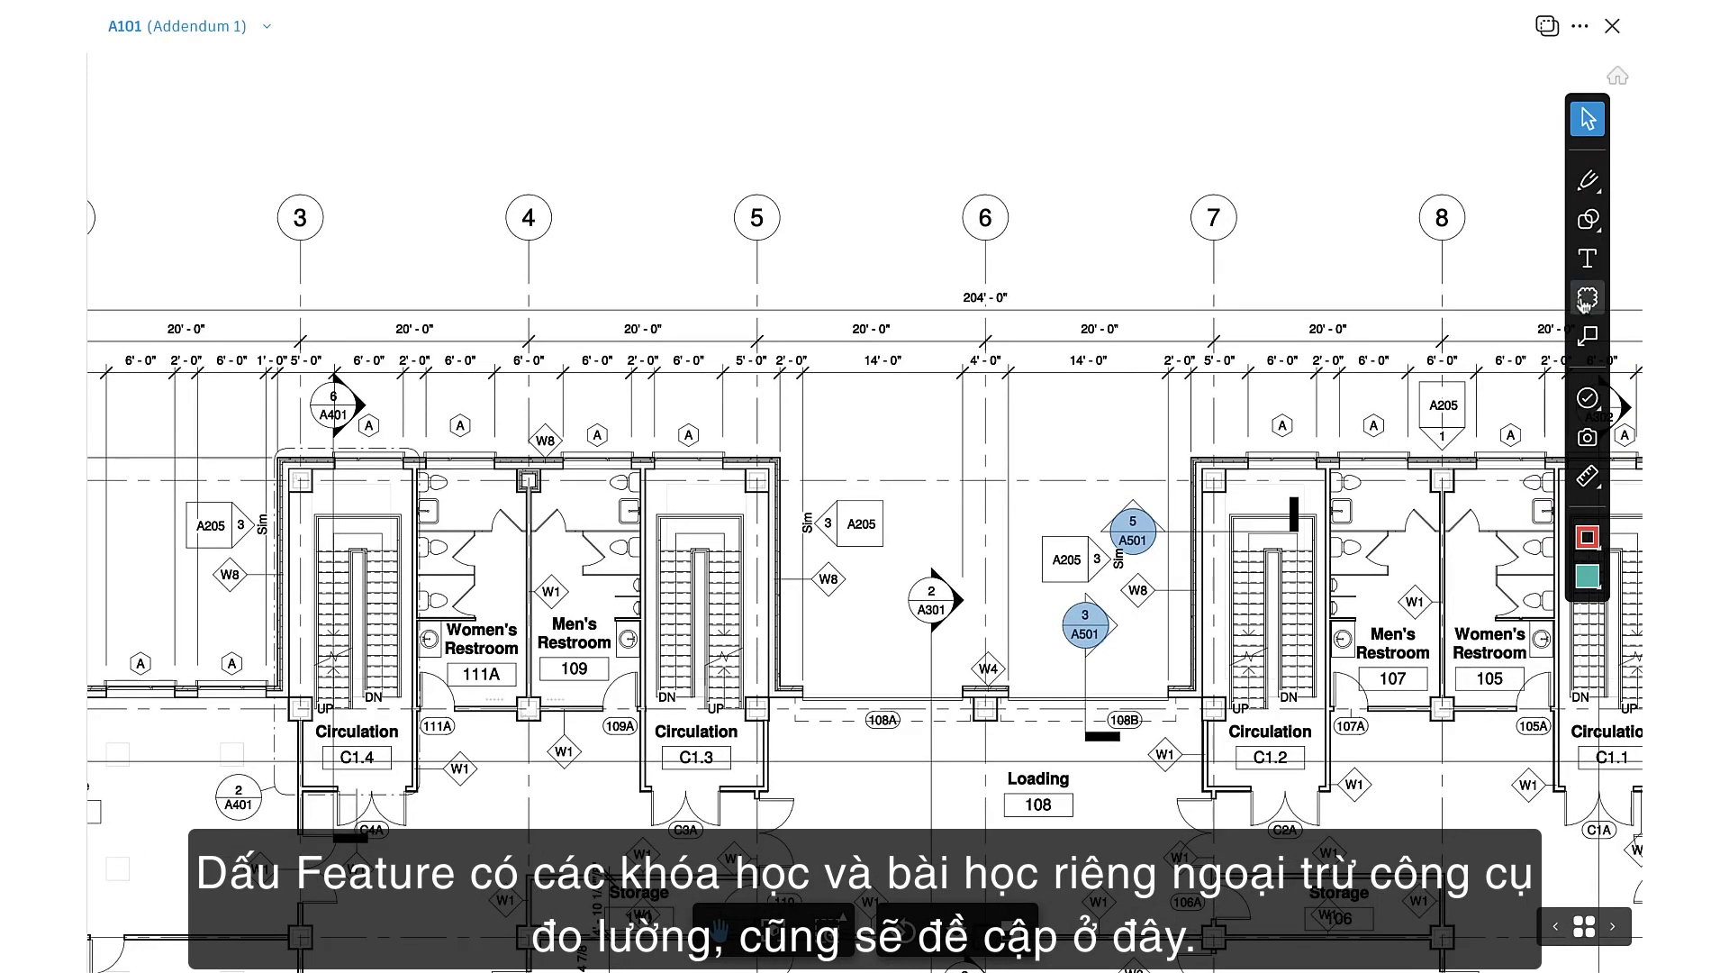
pyautogui.click(1585, 298)
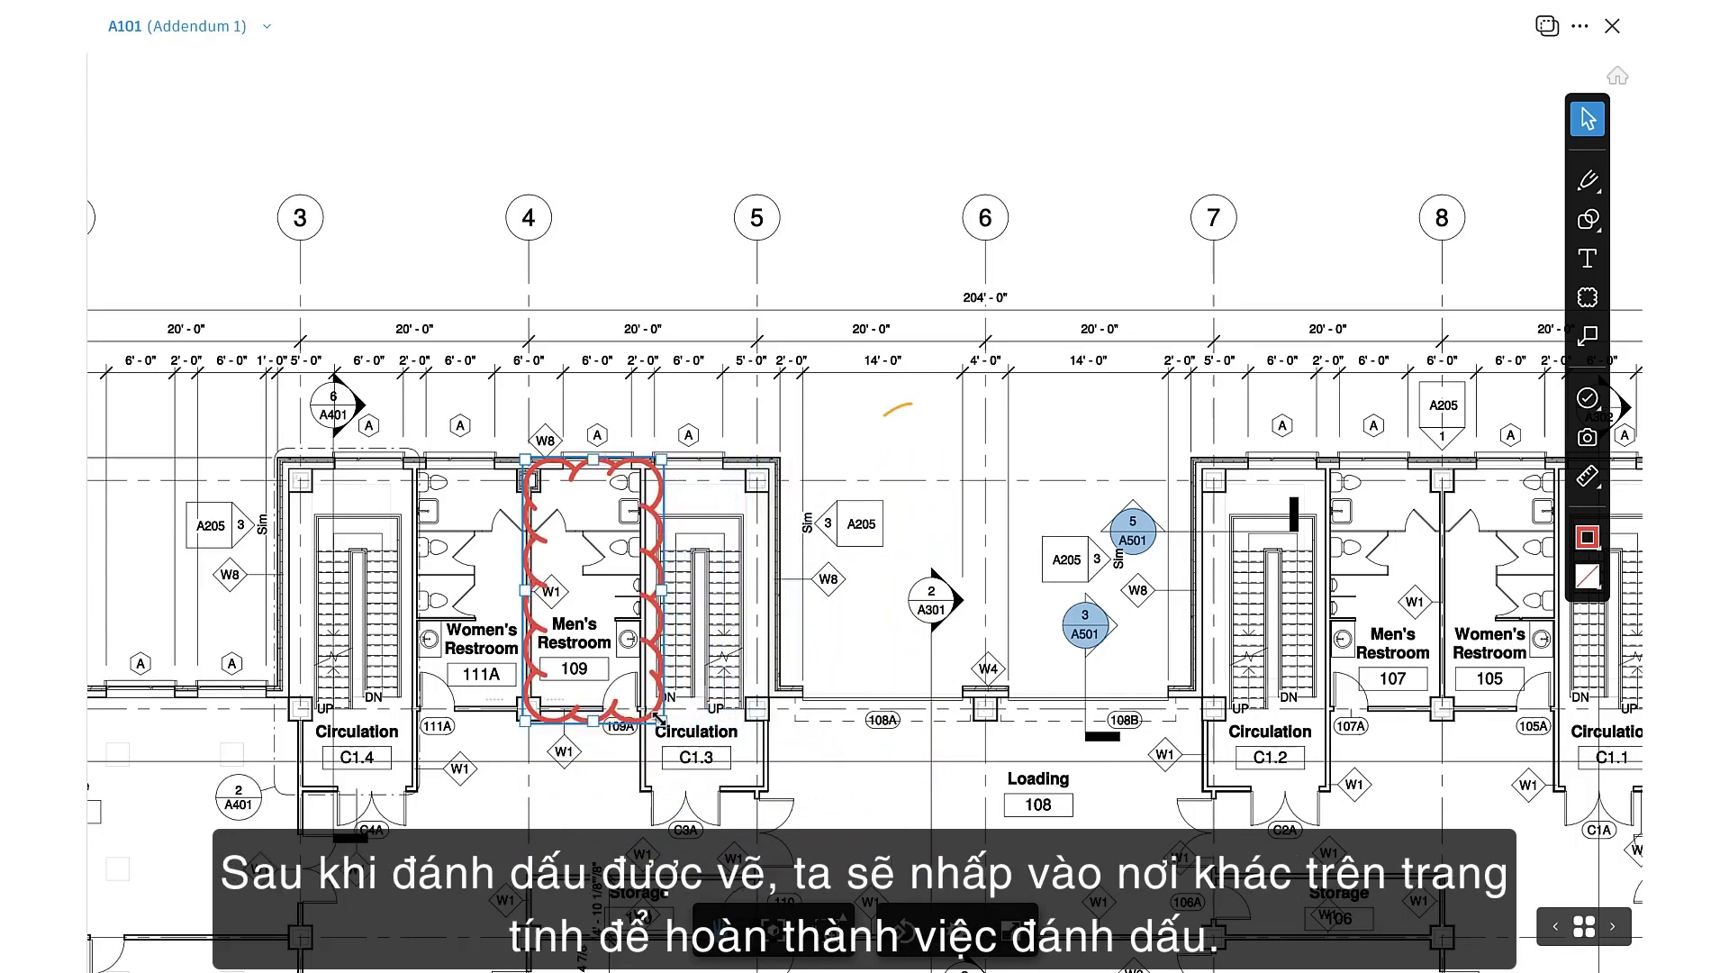
pyautogui.click(900, 445)
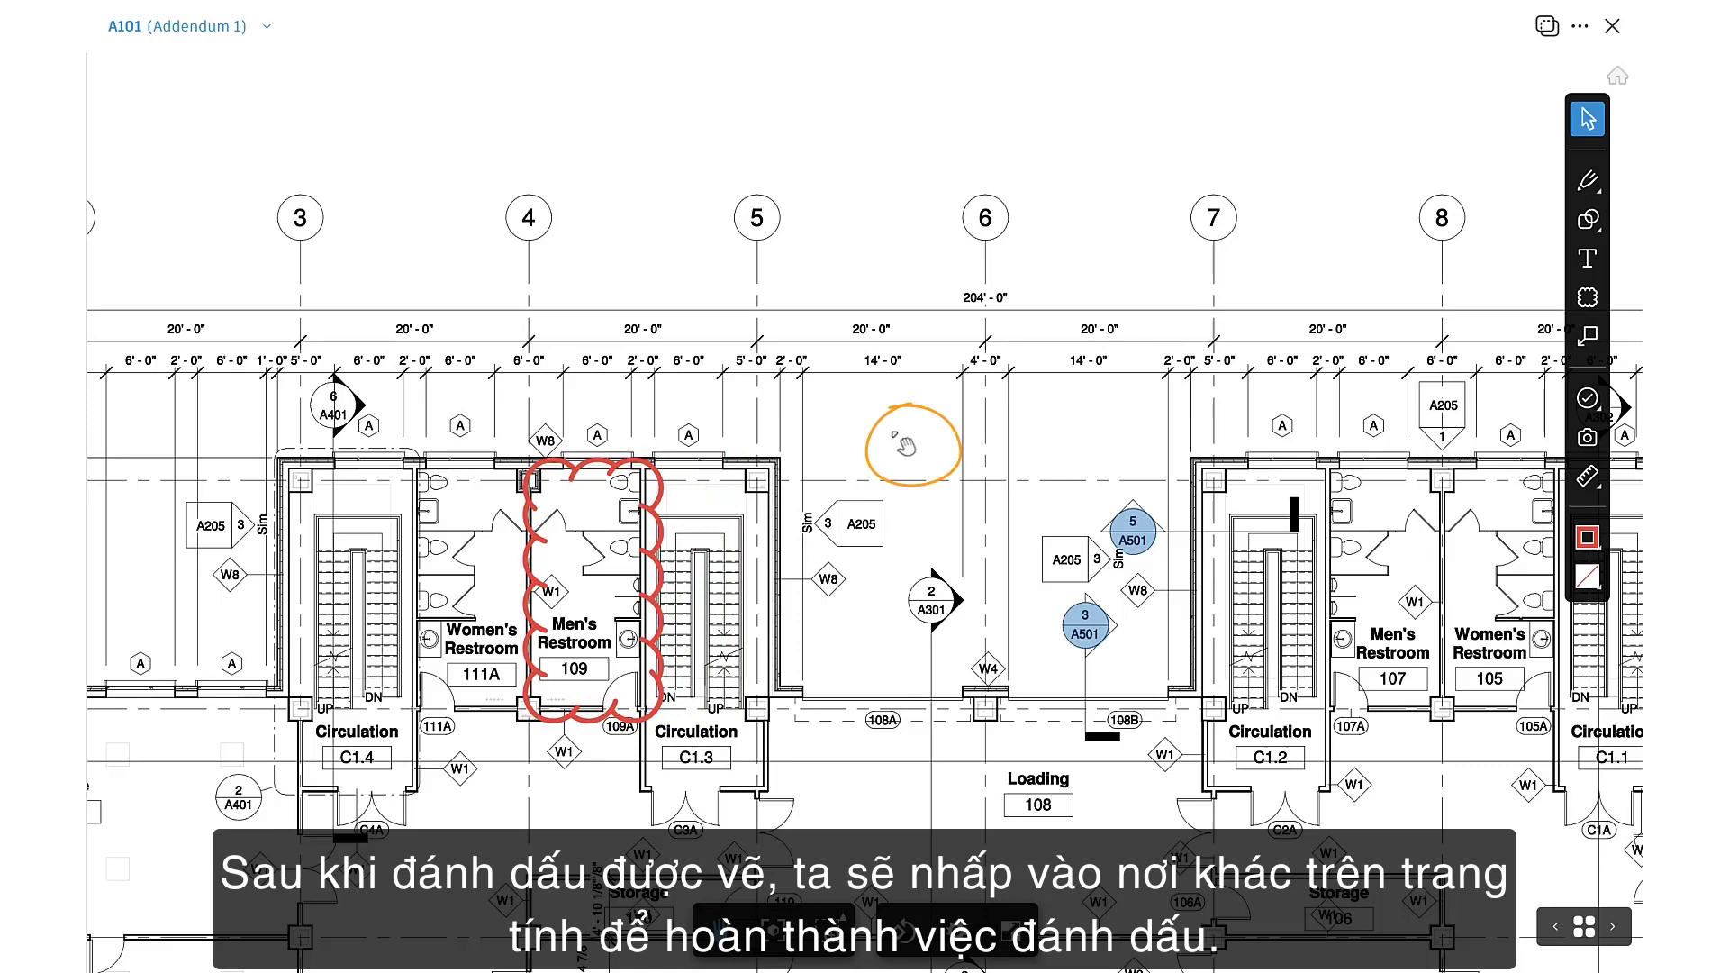
pyautogui.click(900, 450)
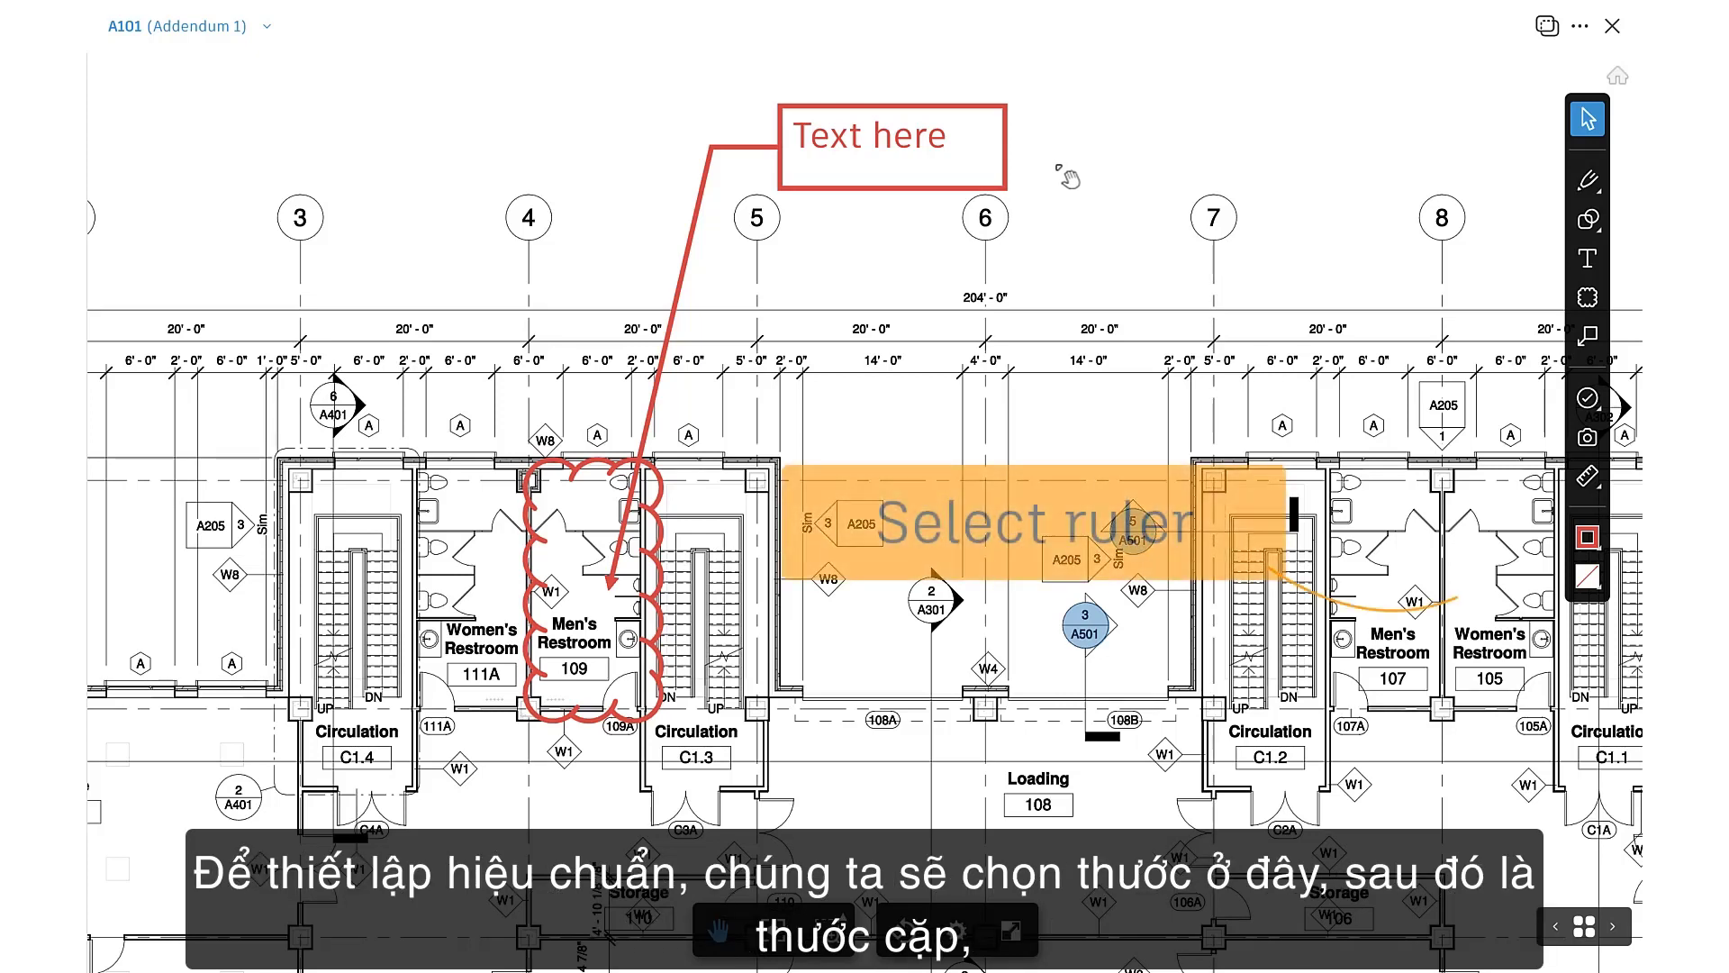
# Choose the calibration caliper from the Ruler options and mark the 14'-0" span.
pyautogui.click(1589, 475)
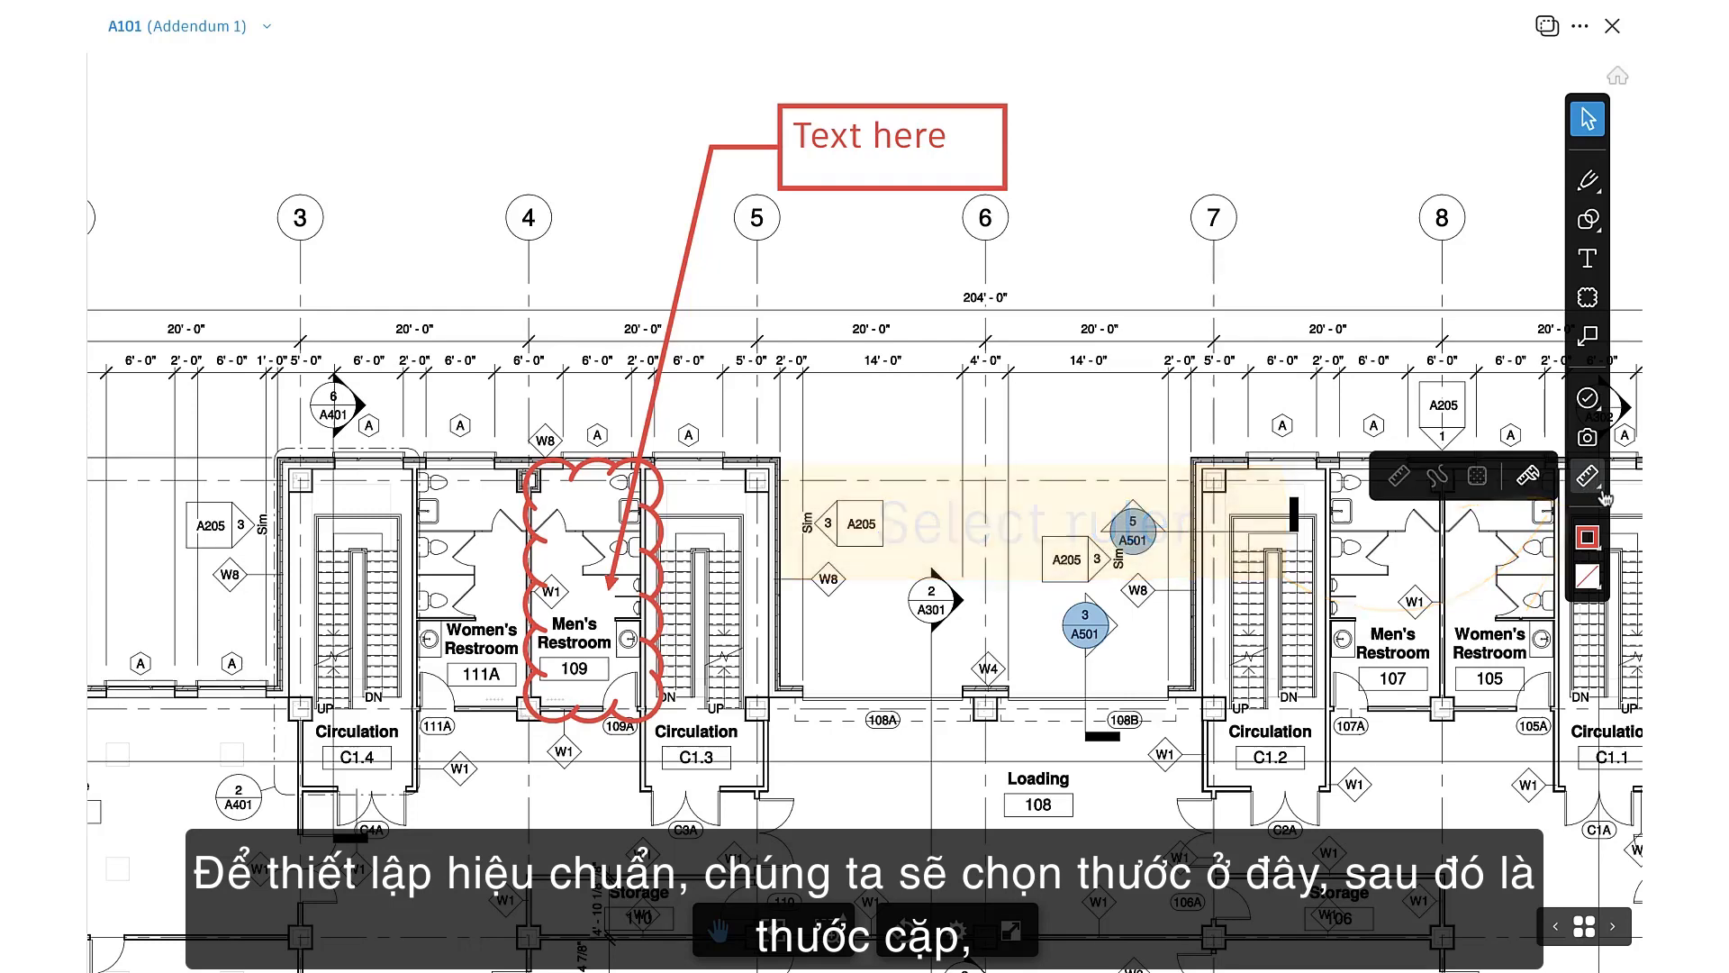
pyautogui.click(1585, 477)
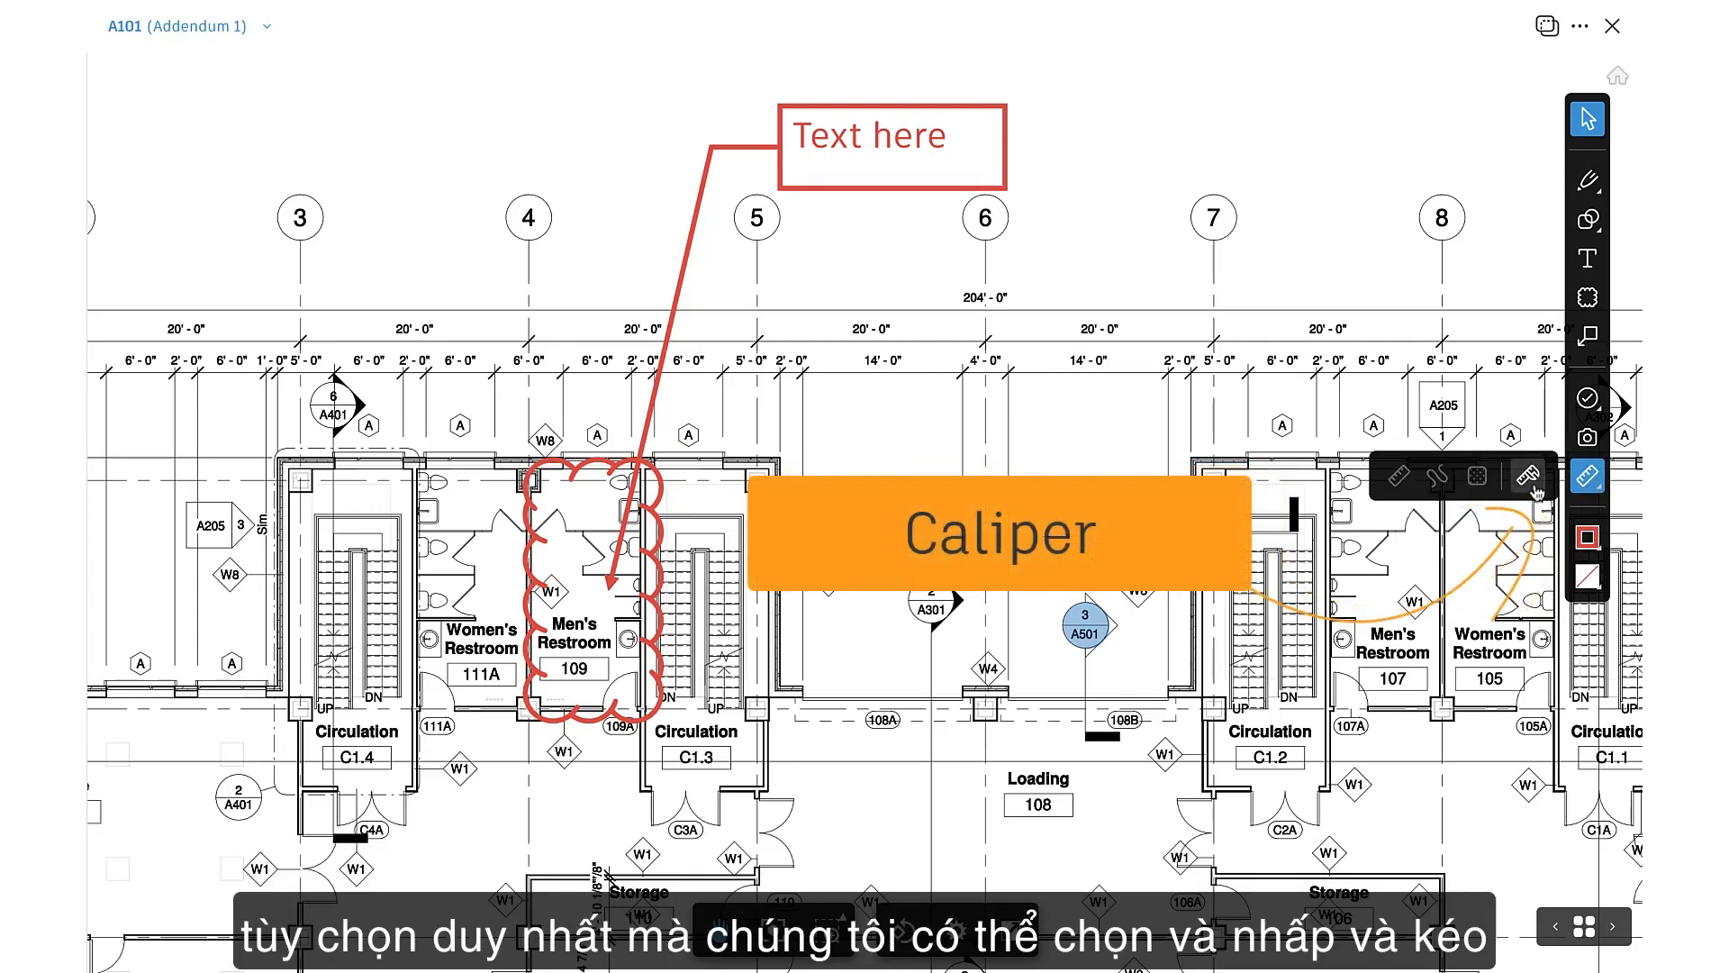
pyautogui.click(1536, 473)
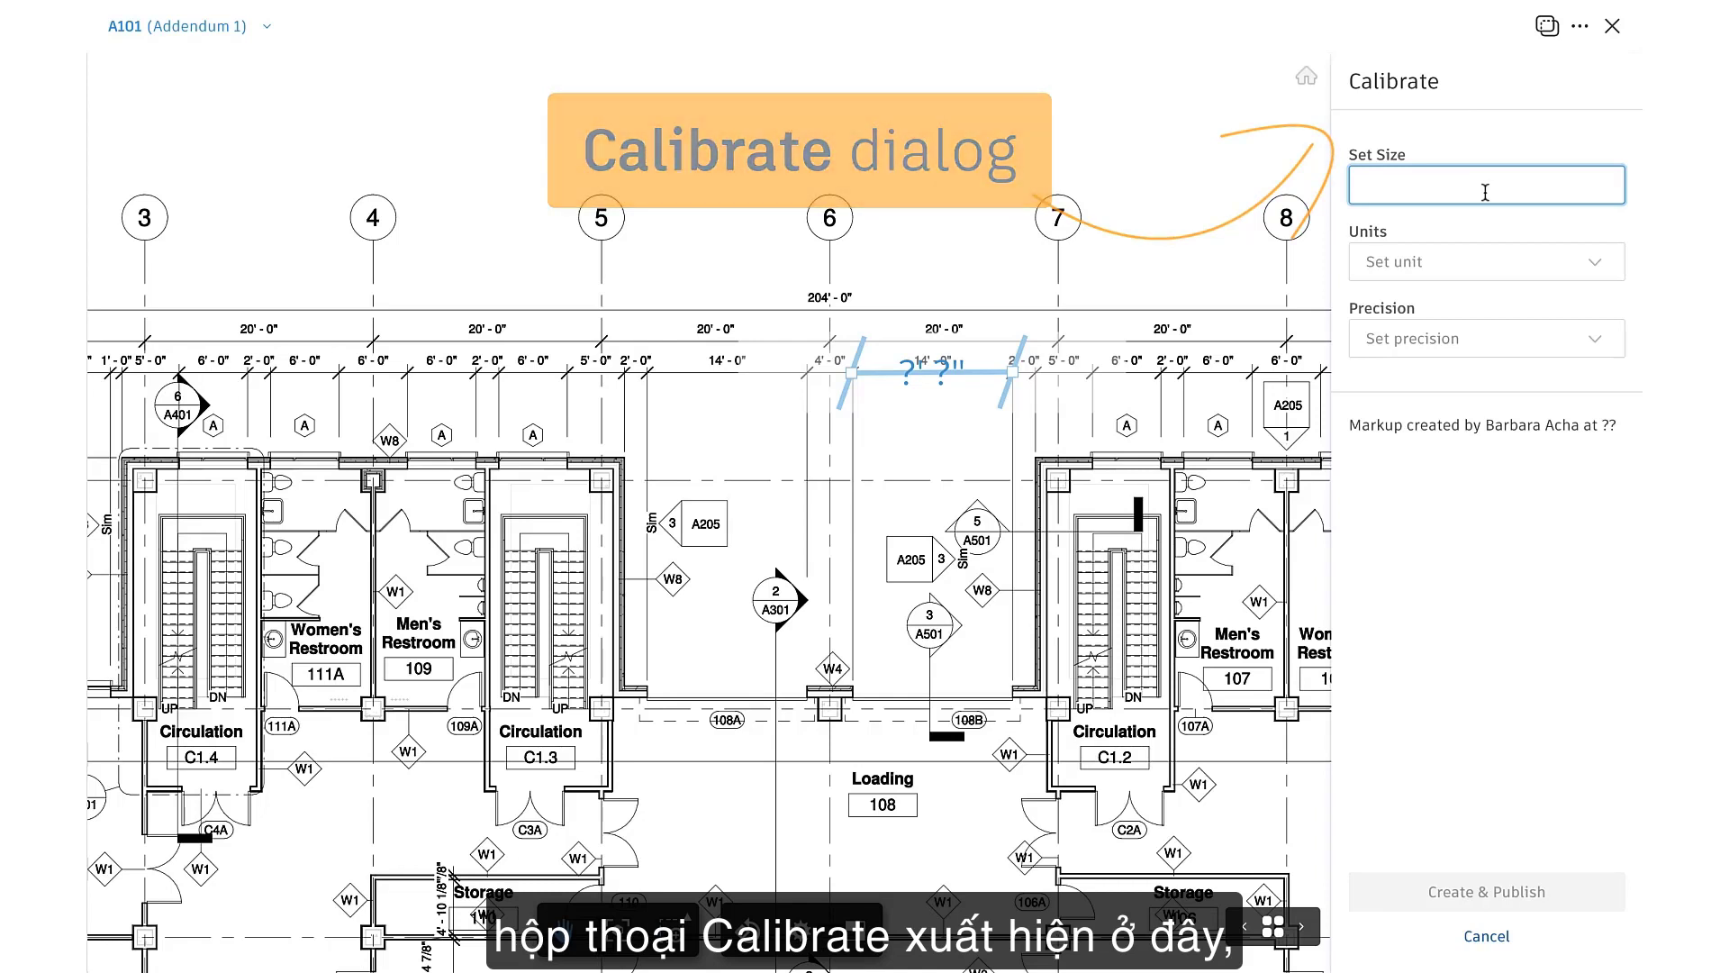
# Enter 14 in Feet & Fractional Inches, precision 1, and Create & Publish the calibration.
pyautogui.write('14')
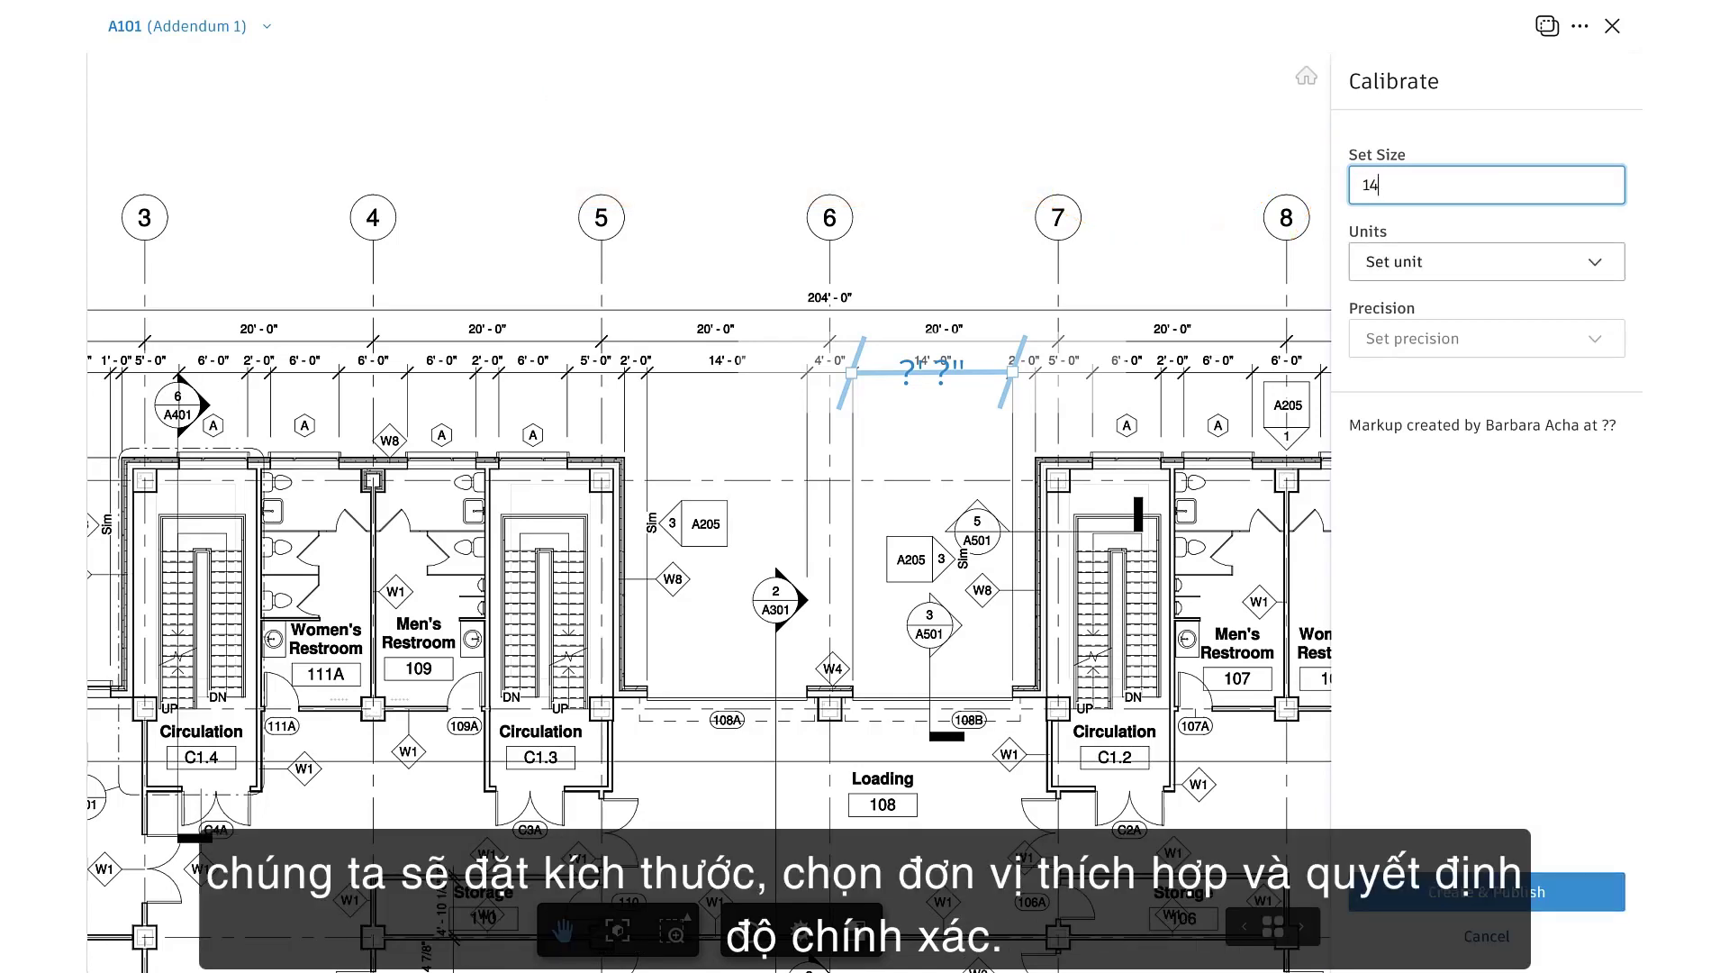
pyautogui.click(1485, 261)
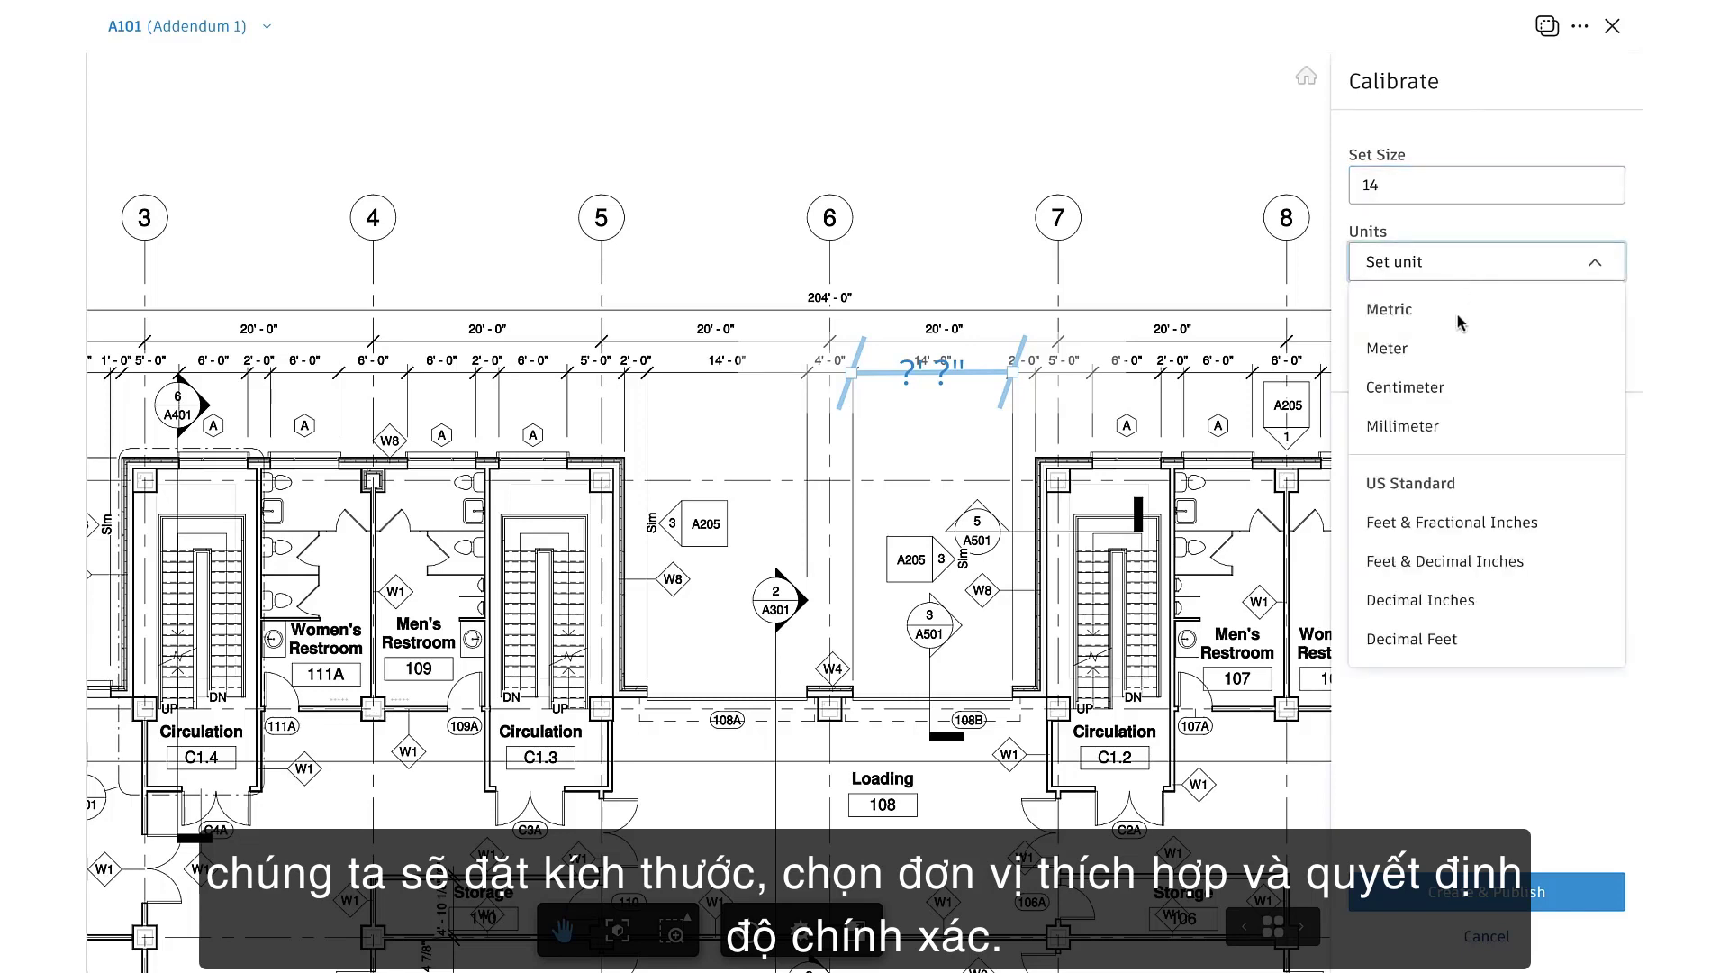
pyautogui.click(1452, 522)
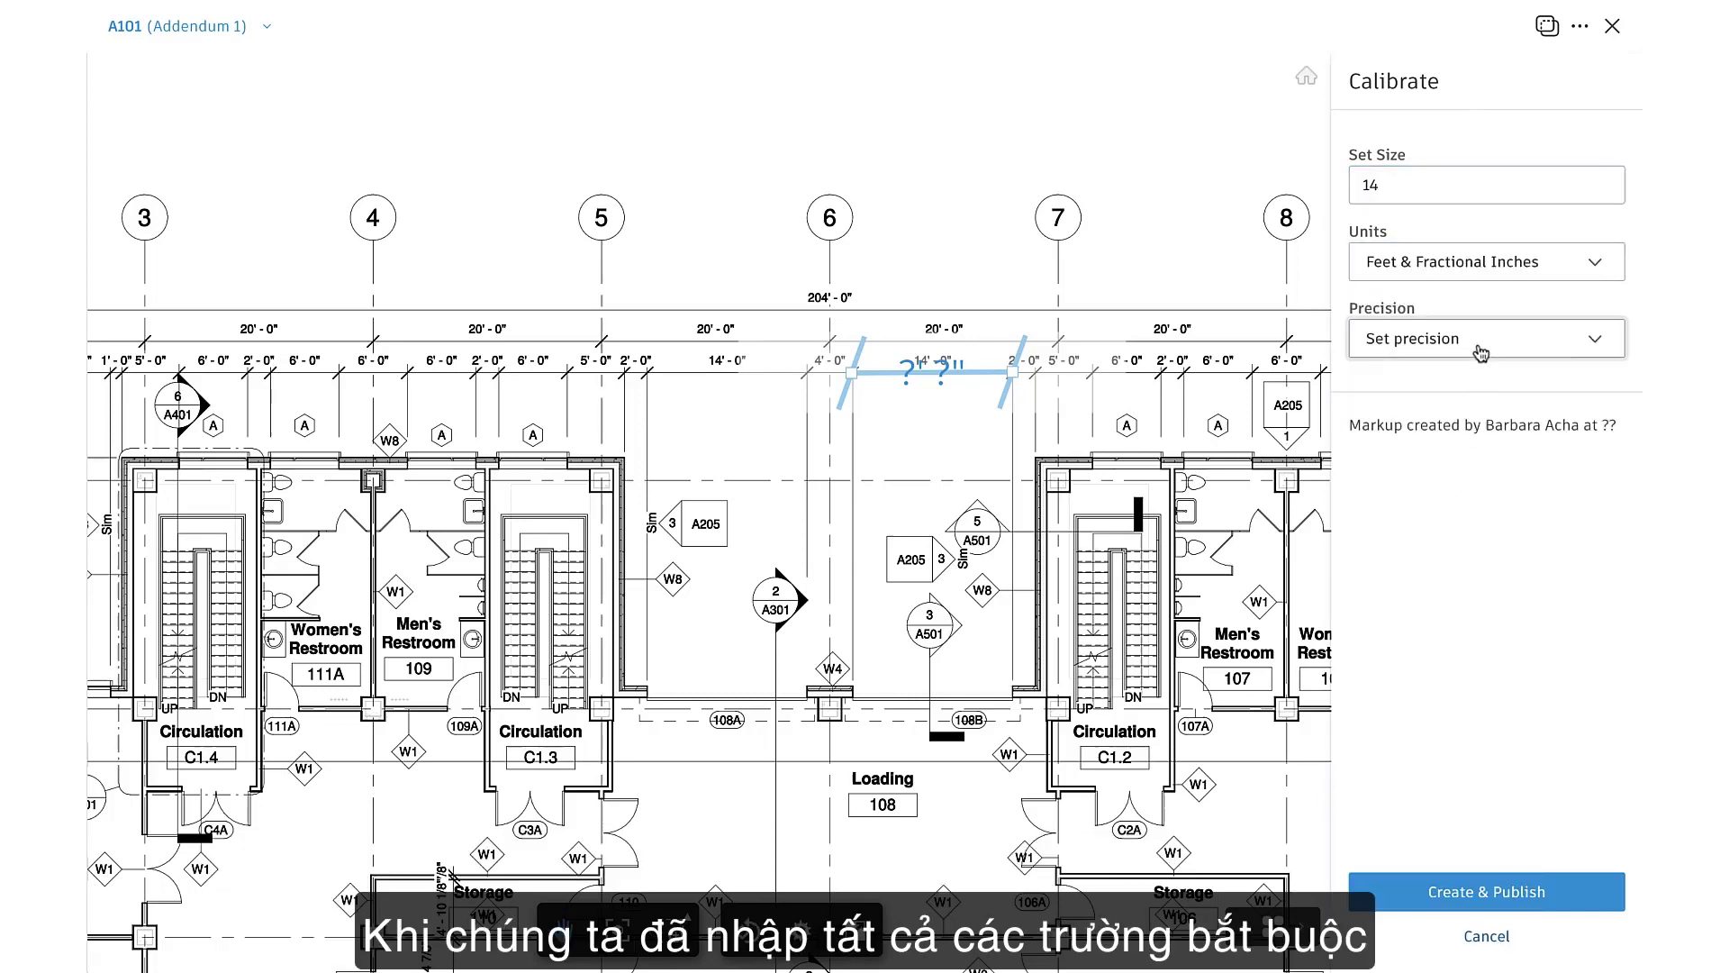
pyautogui.click(1484, 337)
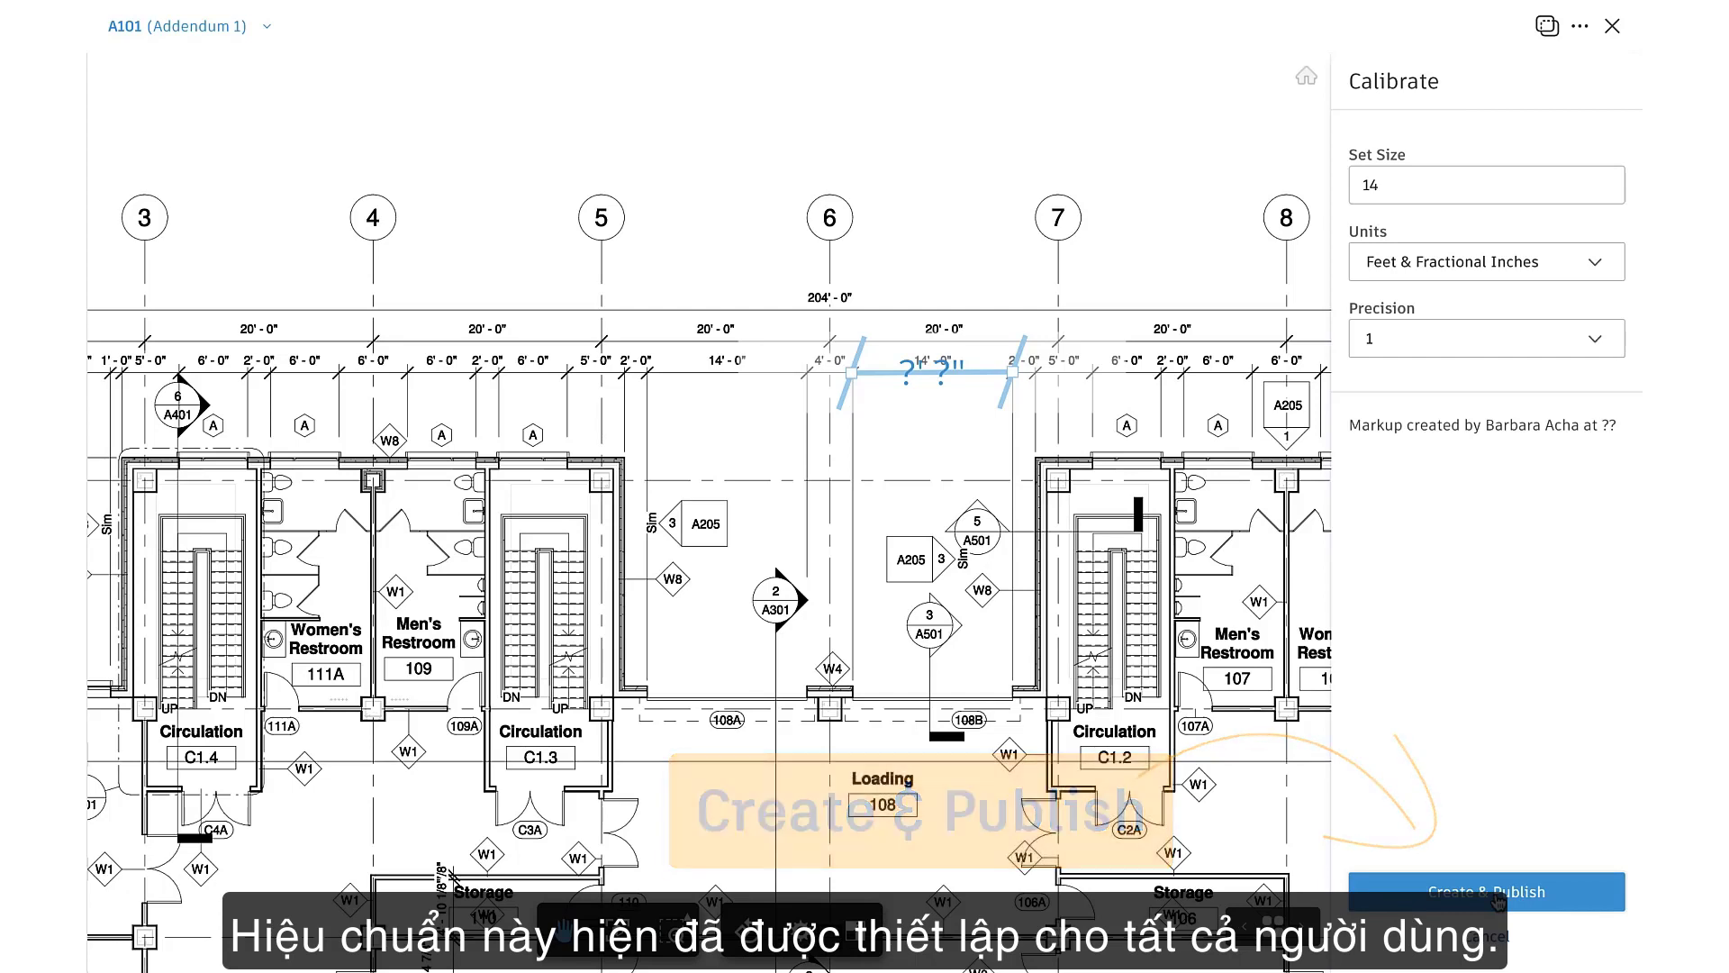
pyautogui.click(1486, 892)
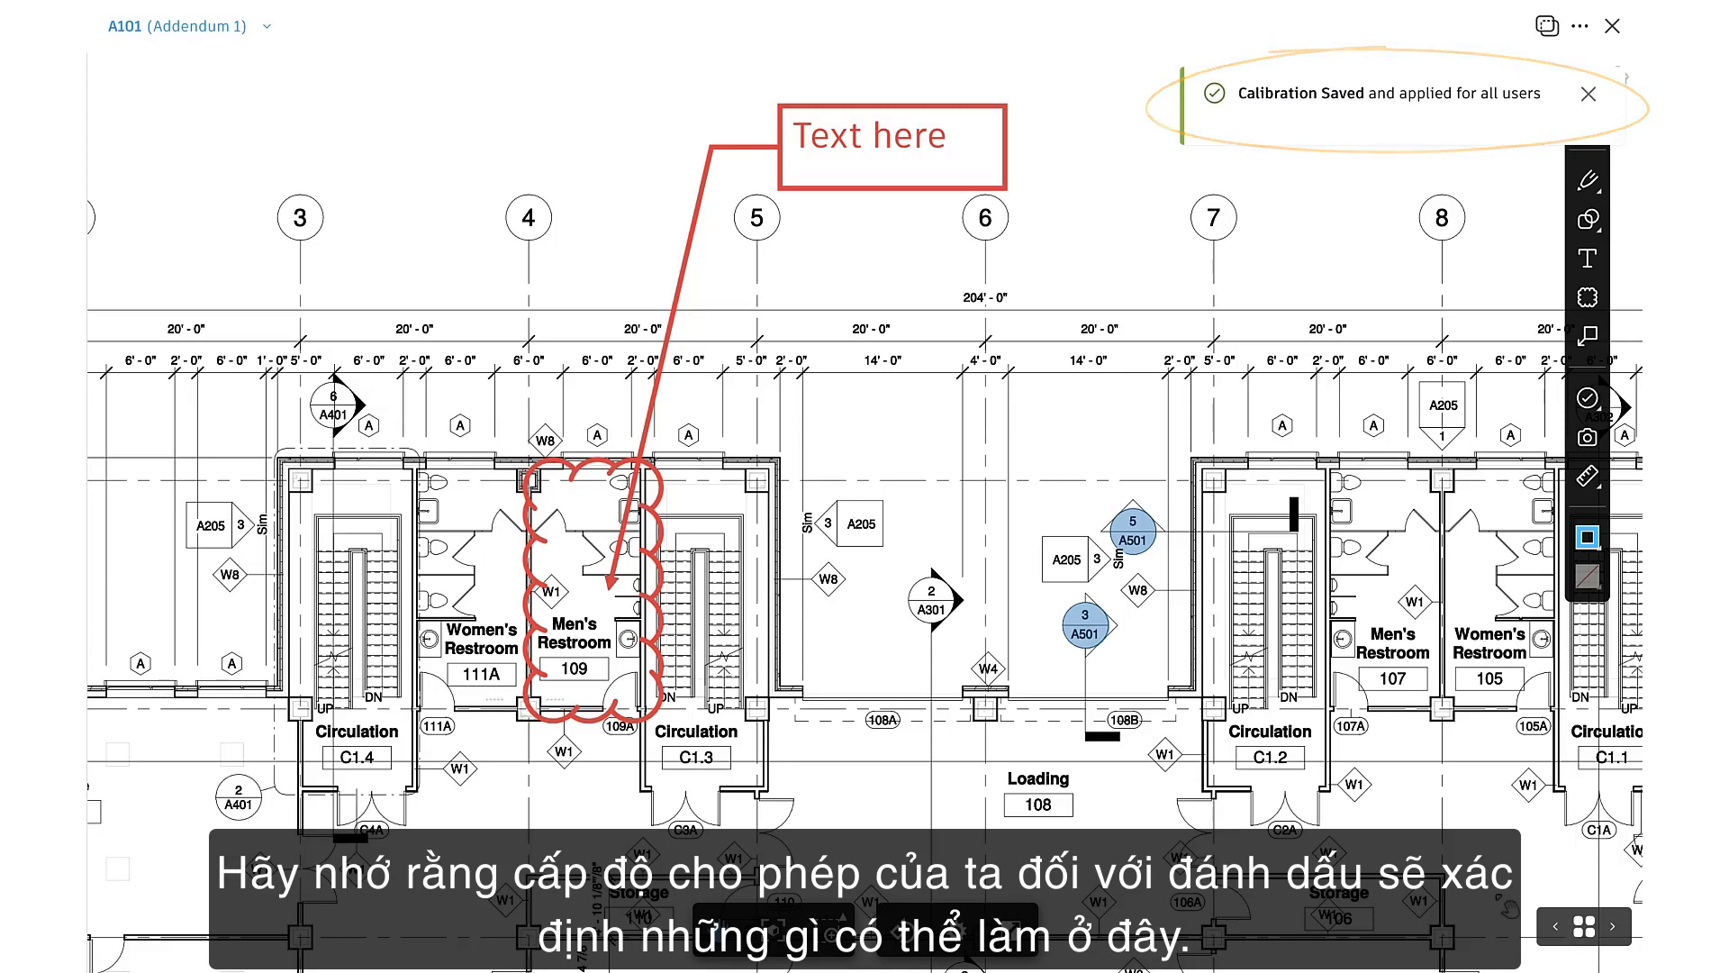
# Dismiss the Calibration Saved notification to return to the marked-up A101 plan.
pyautogui.click(1587, 92)
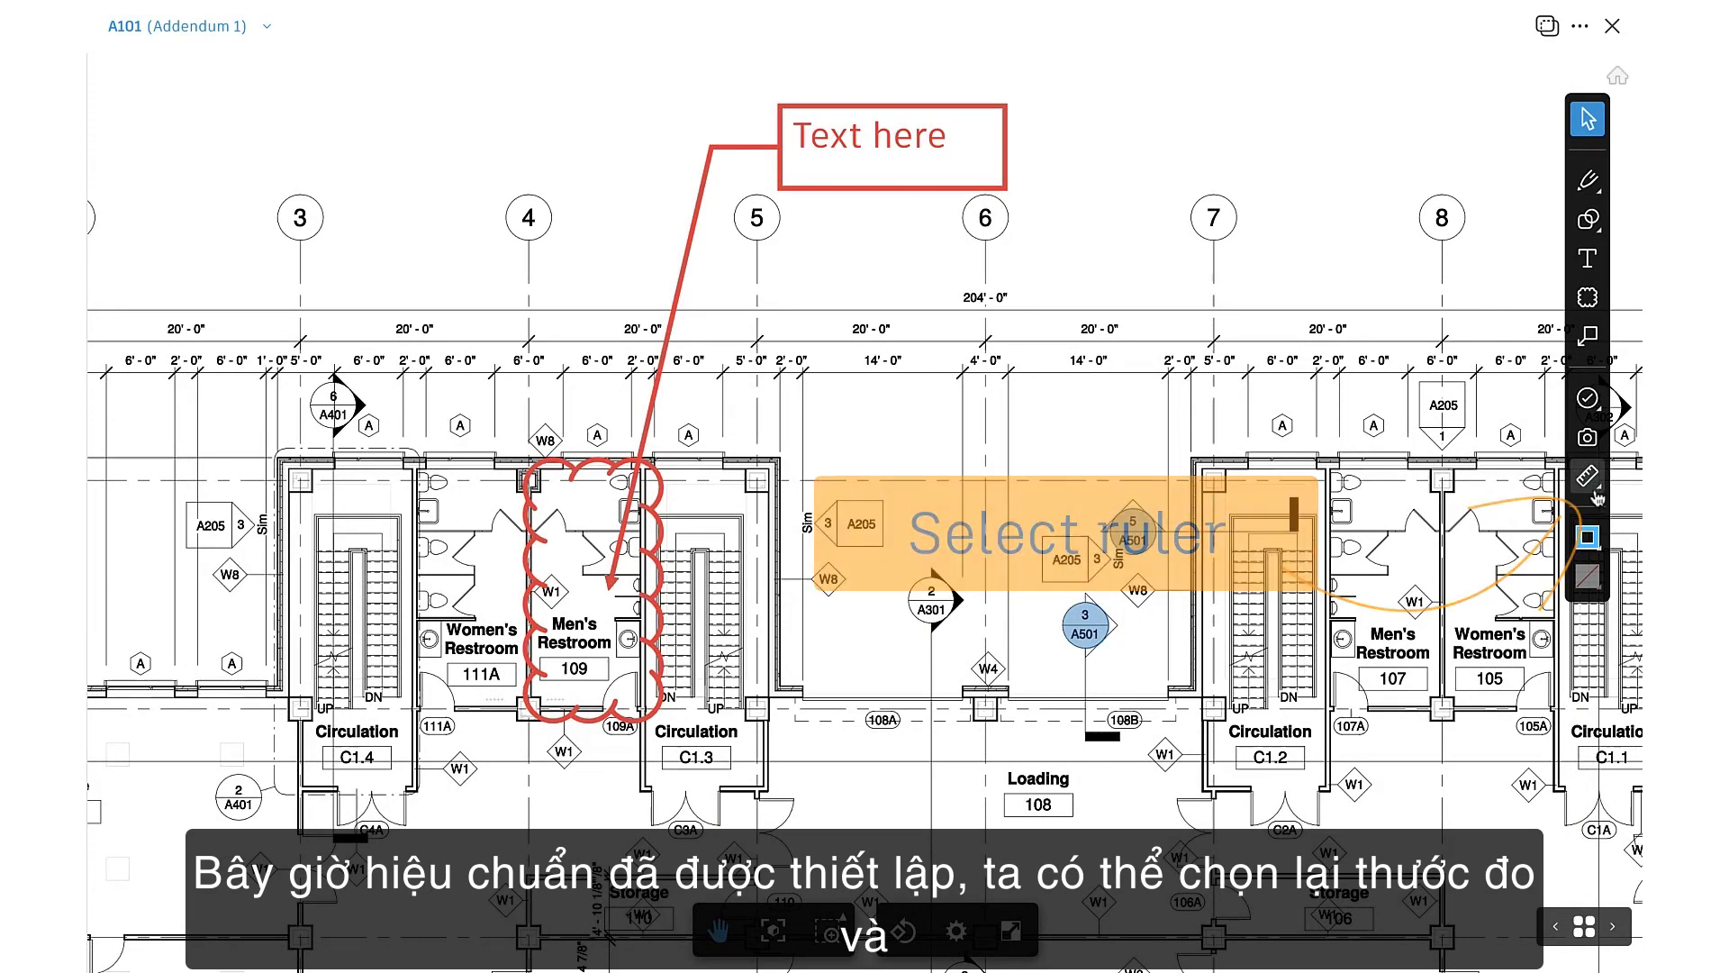
# Choose Linear measurement from the Ruler options on calibrated sheet A101.
pyautogui.click(1585, 476)
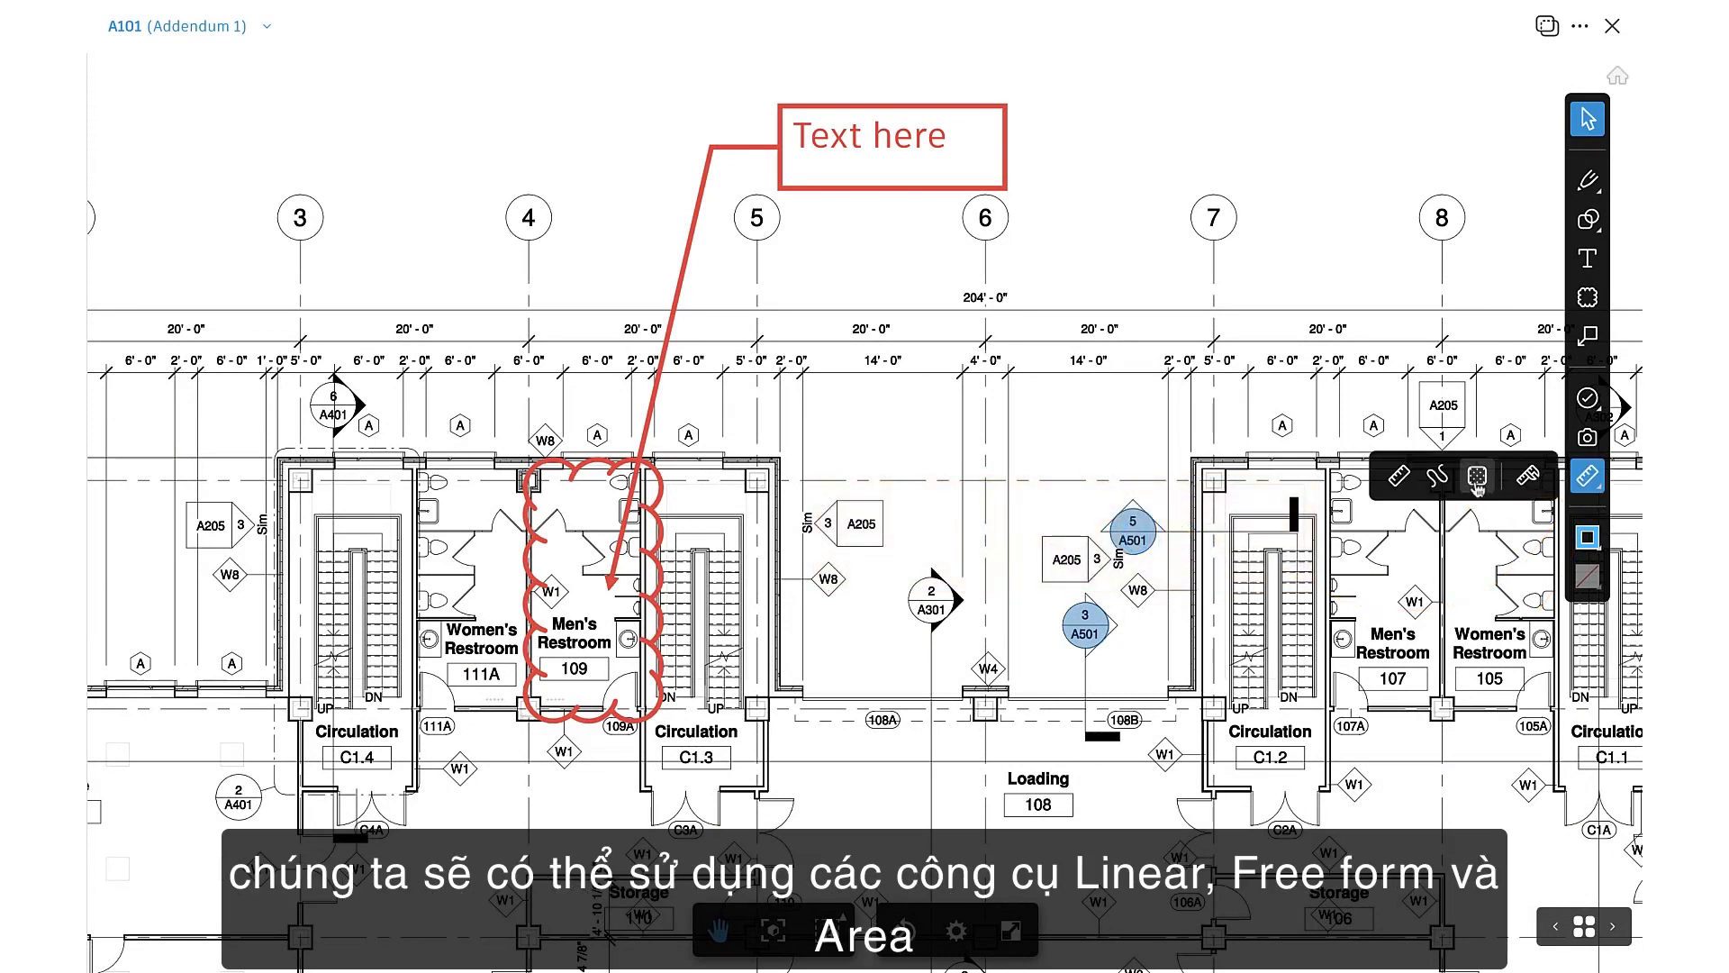
pyautogui.moveTo(1436, 475)
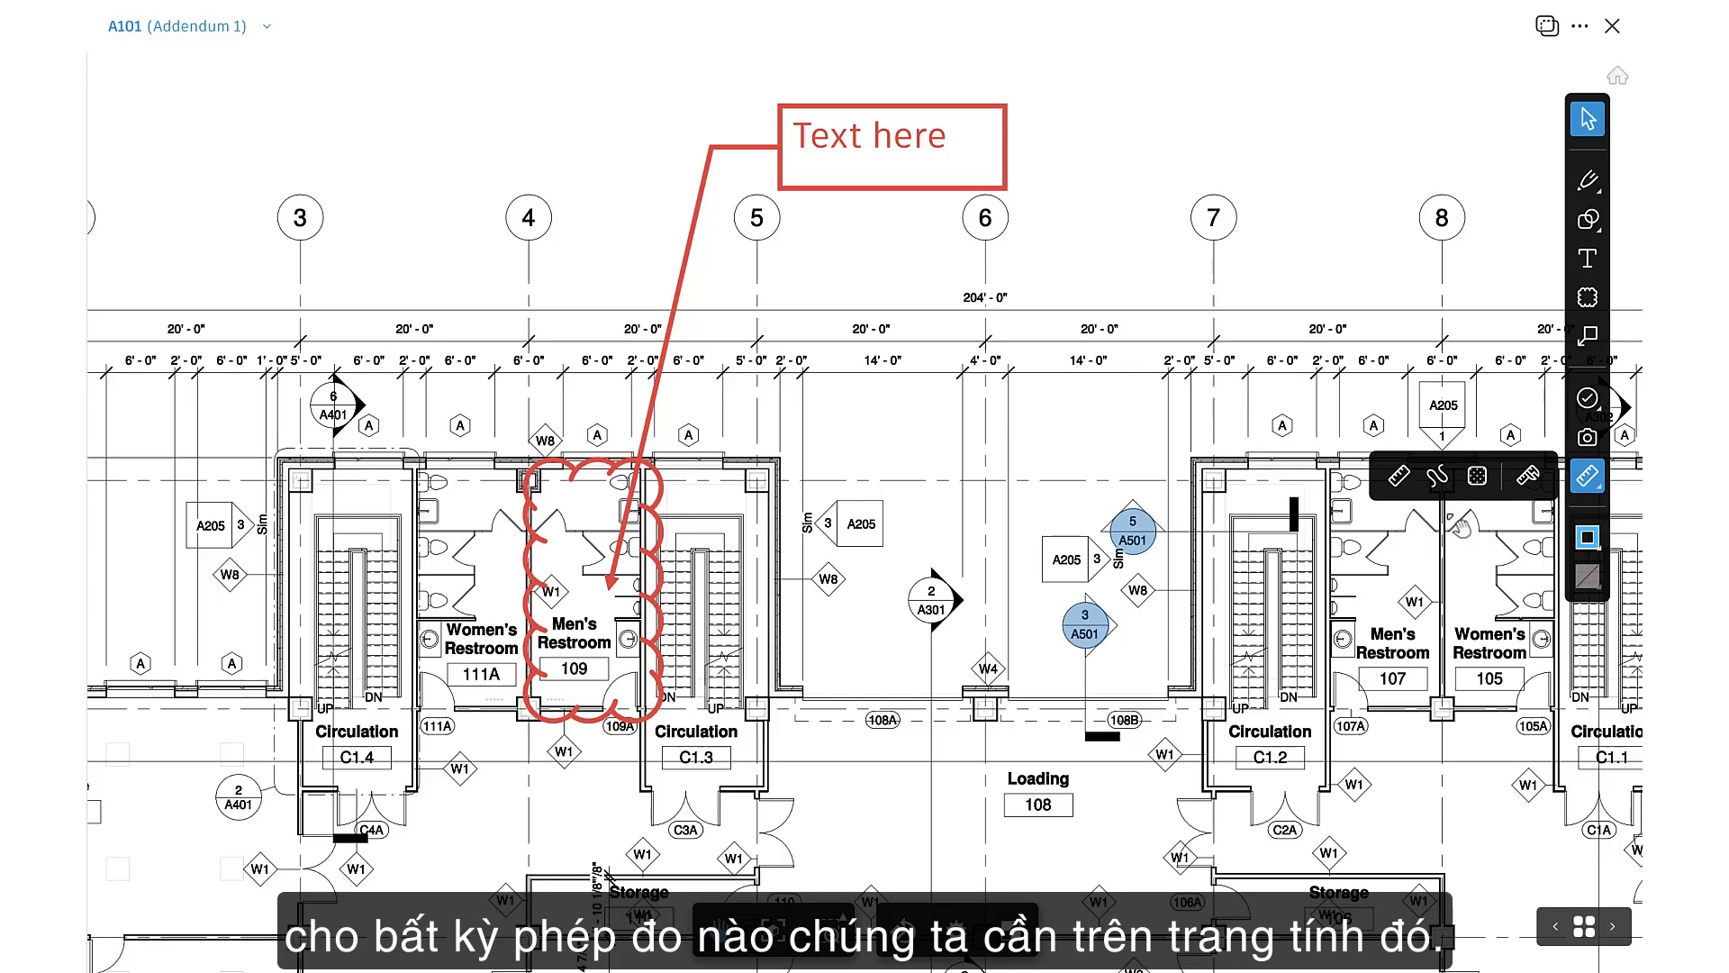
pyautogui.click(1398, 474)
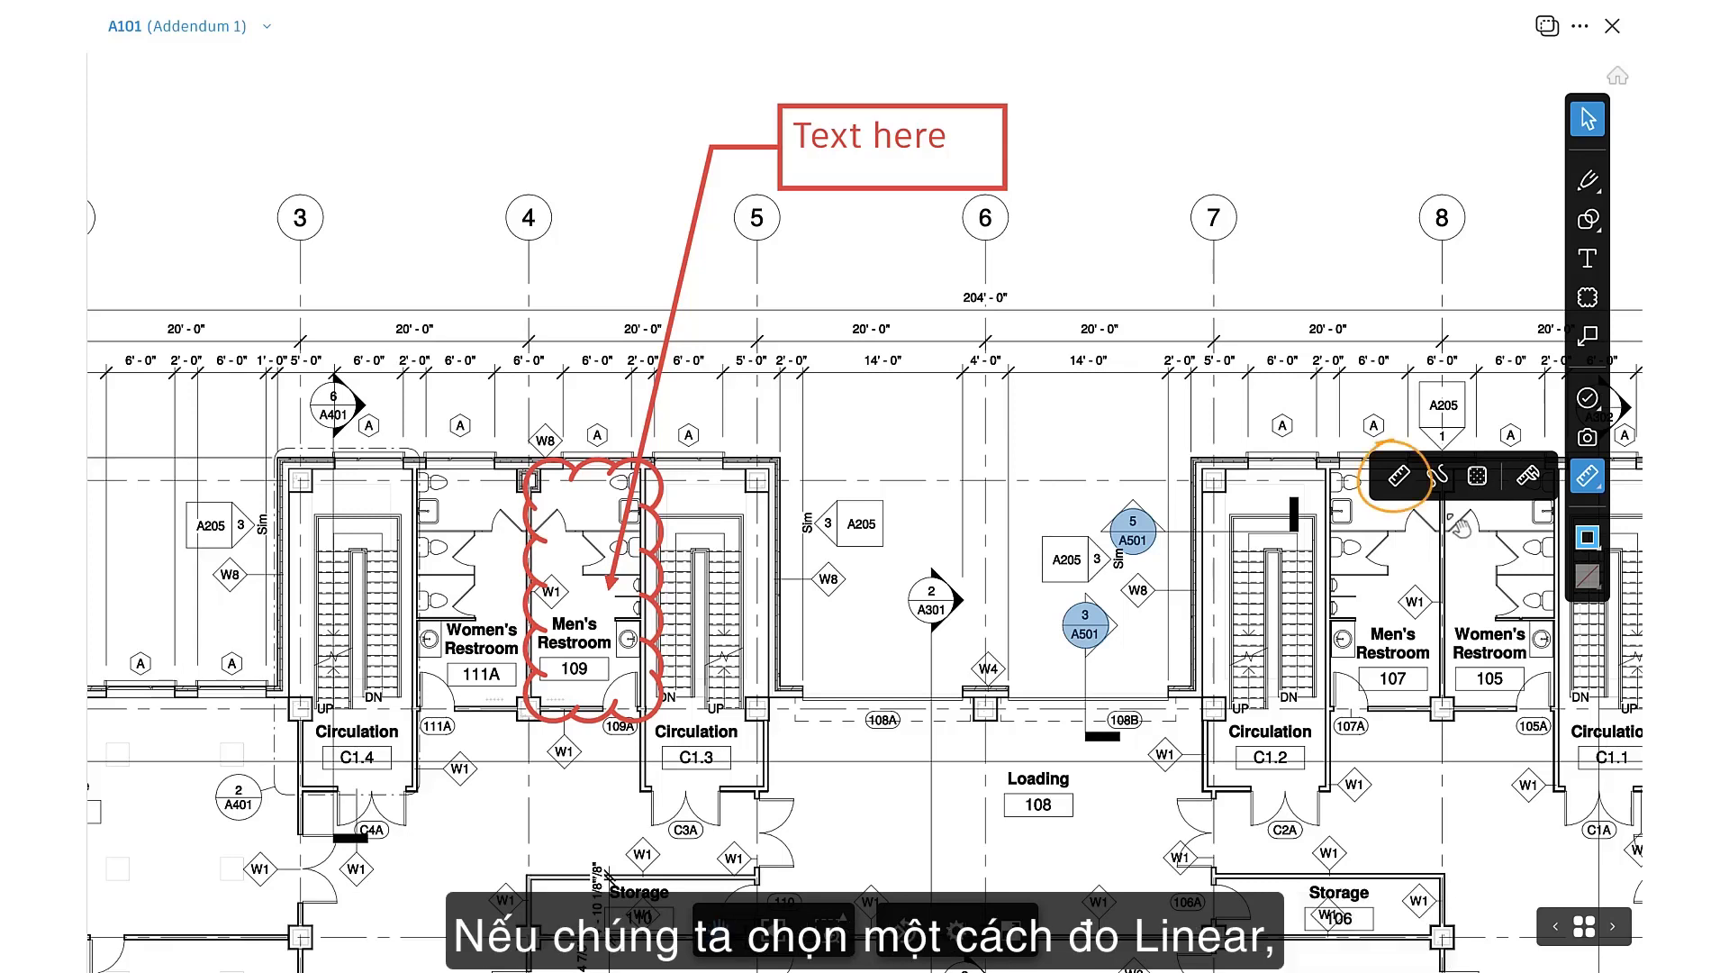